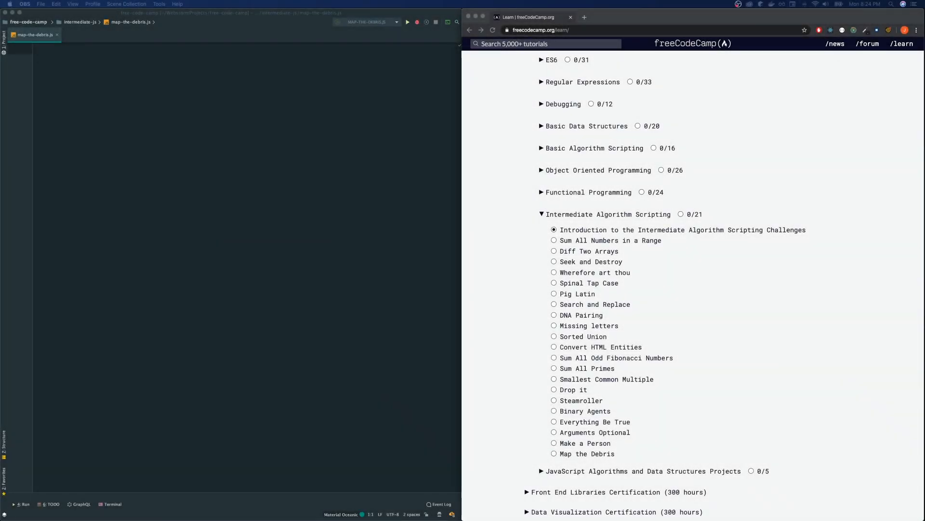
pyautogui.moveTo(607, 474)
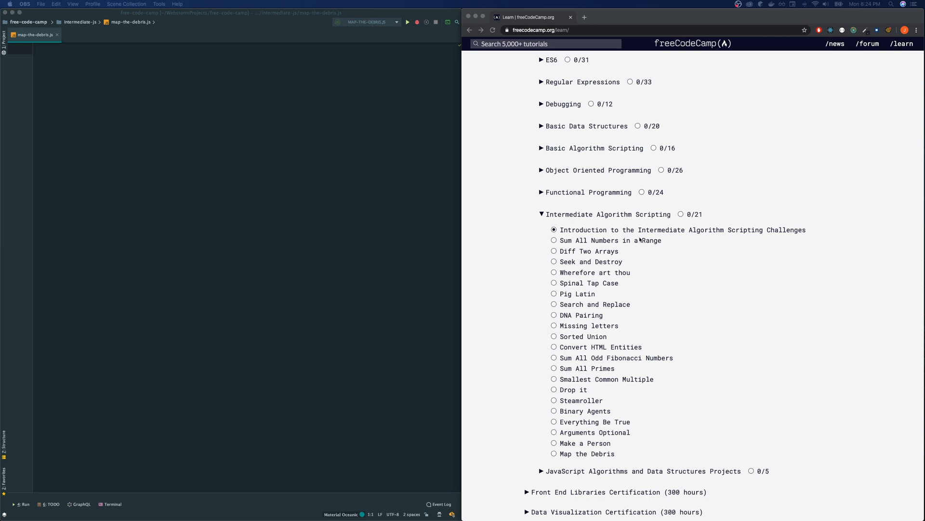
pyautogui.moveTo(618, 455)
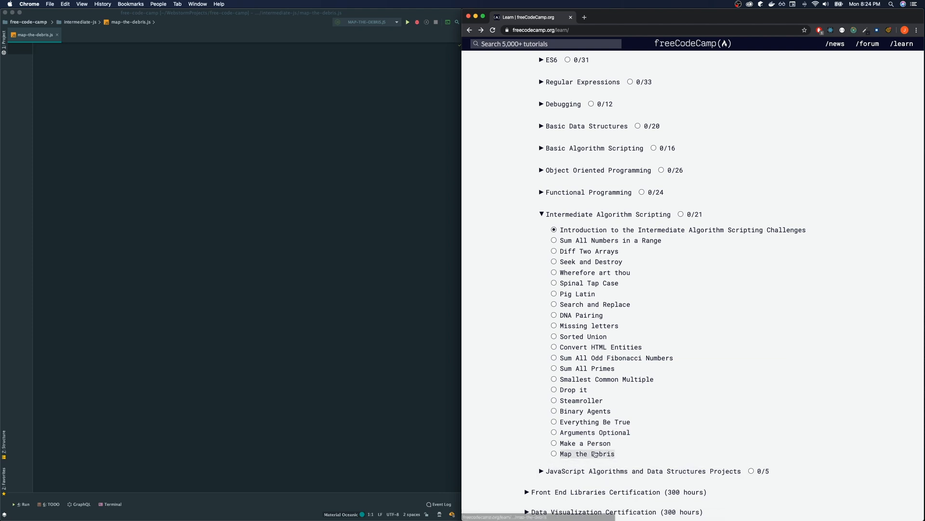
# - Open the Map the Debris challenge and its Wikipedia orbital period article in a new tab
pyautogui.click(589, 453)
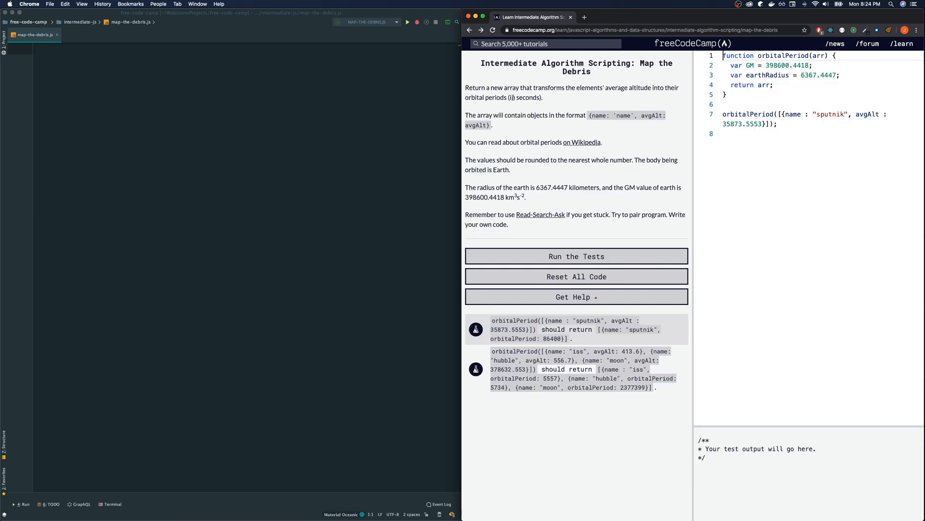
pyautogui.moveTo(561, 99)
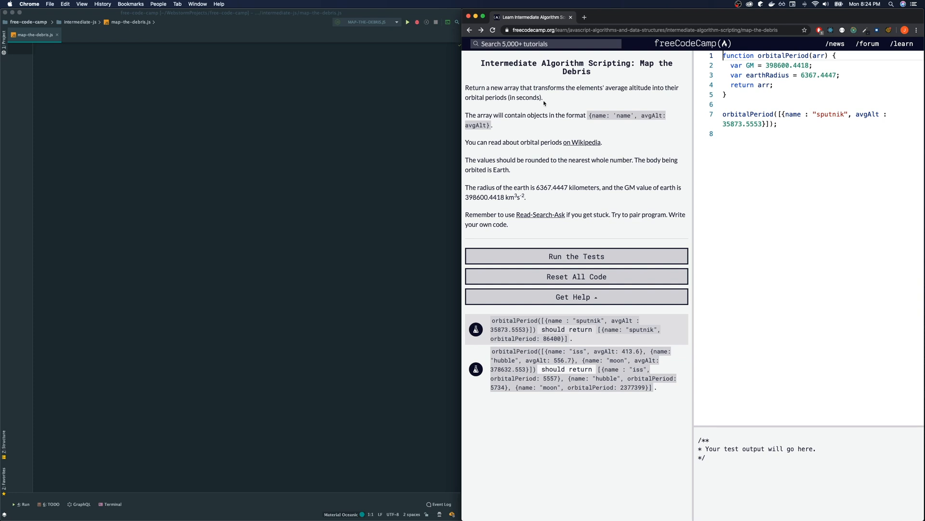
pyautogui.moveTo(530, 98)
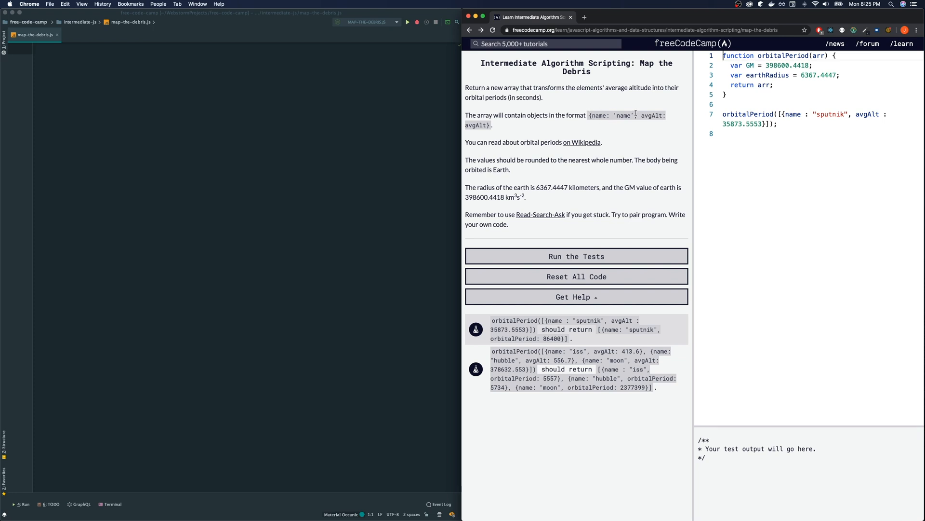
pyautogui.moveTo(474, 138)
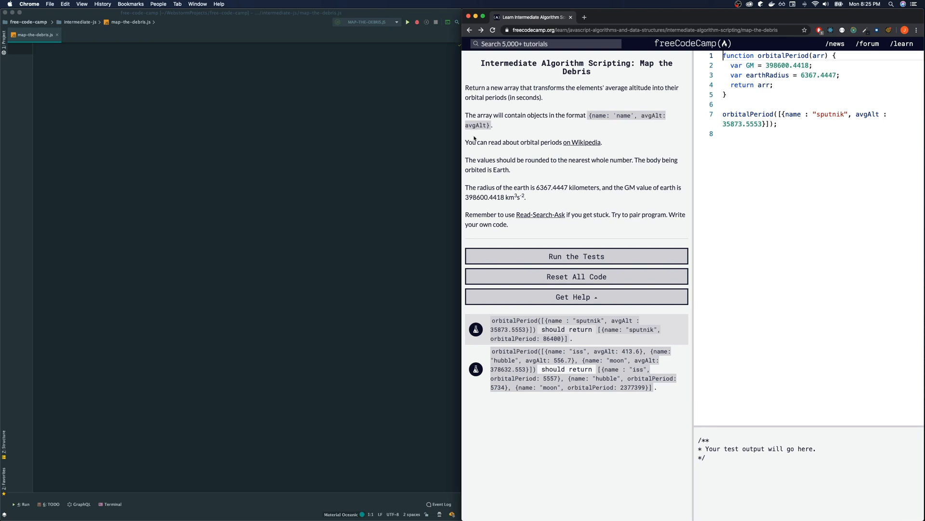
pyautogui.moveTo(586, 142)
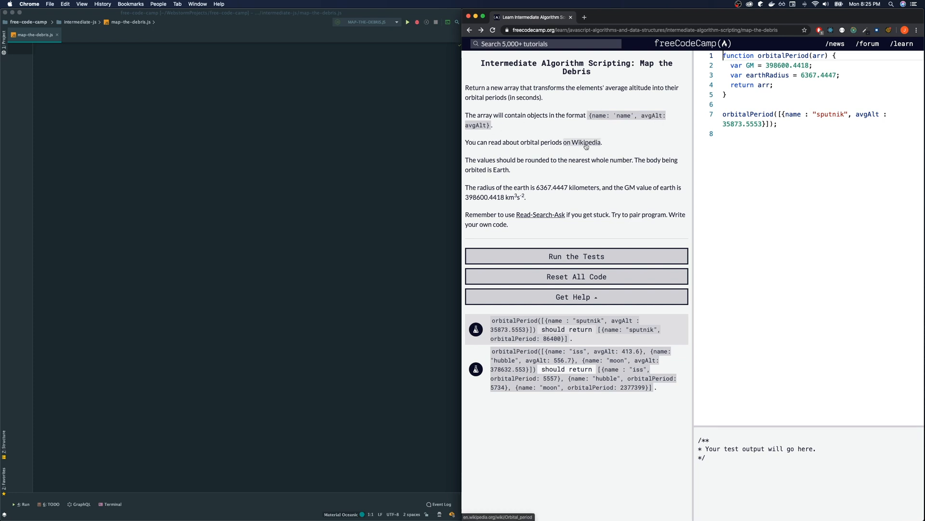
pyautogui.click(589, 143)
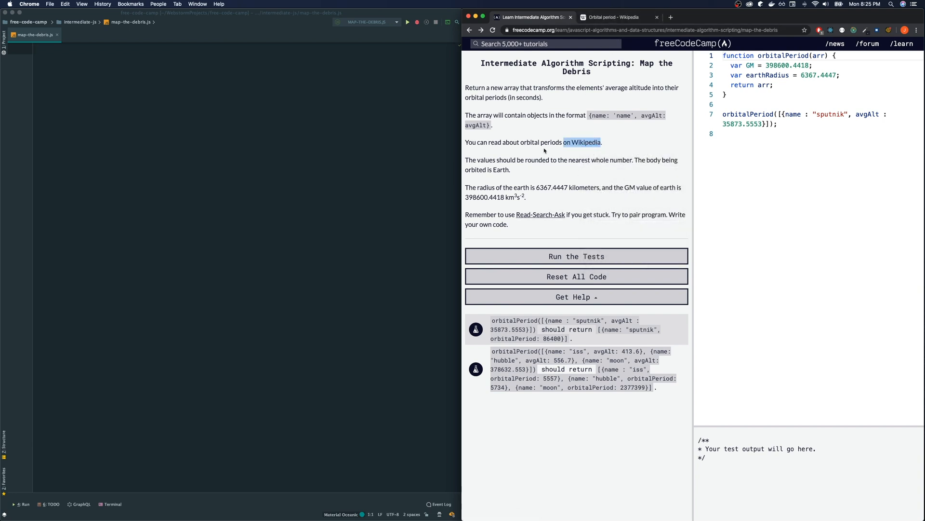
pyautogui.moveTo(523, 158)
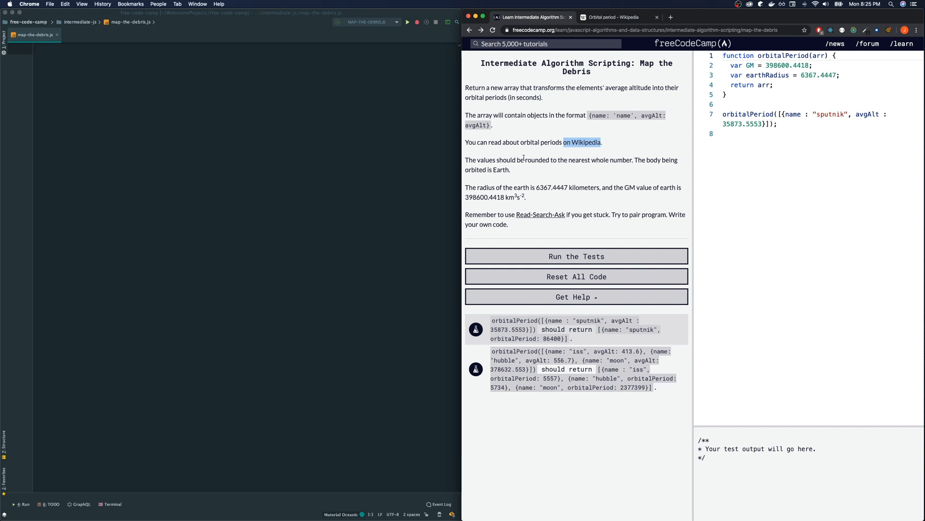
pyautogui.moveTo(498, 185)
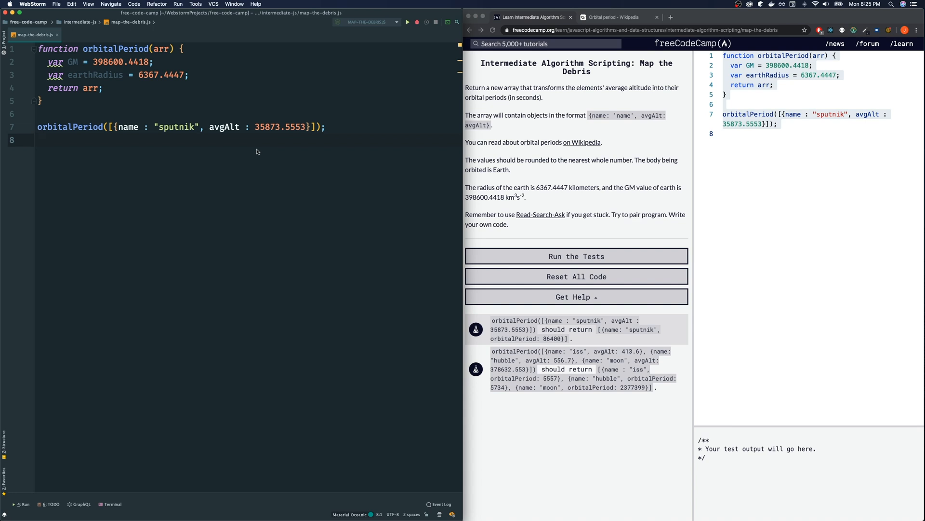
pyautogui.moveTo(300, 108)
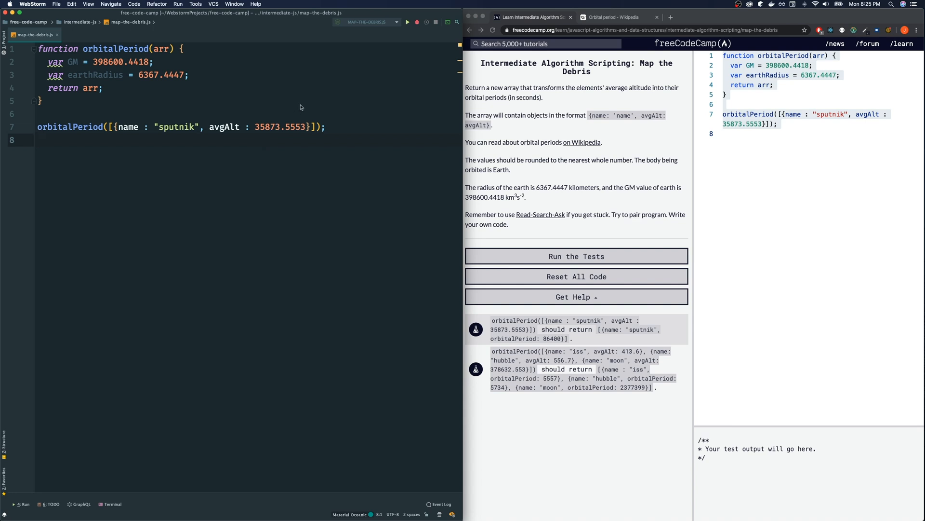
pyautogui.moveTo(538, 175)
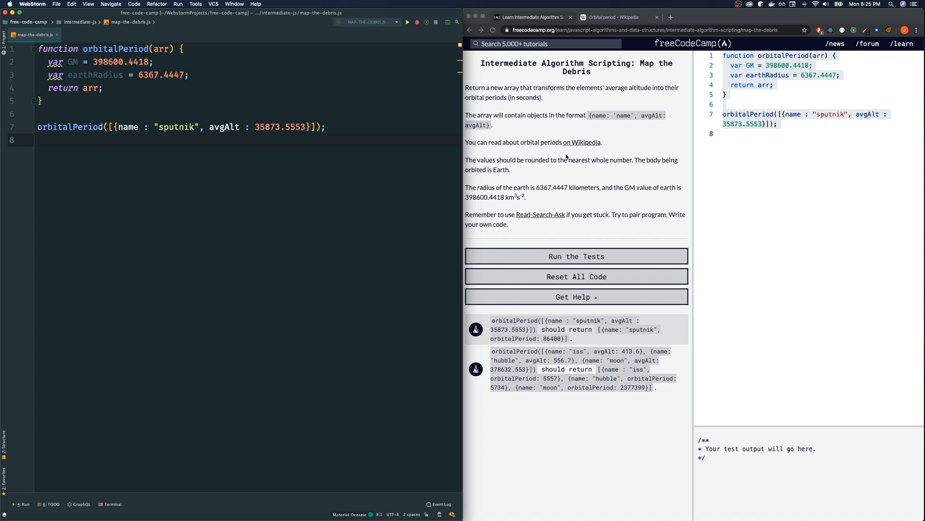
pyautogui.moveTo(566, 148)
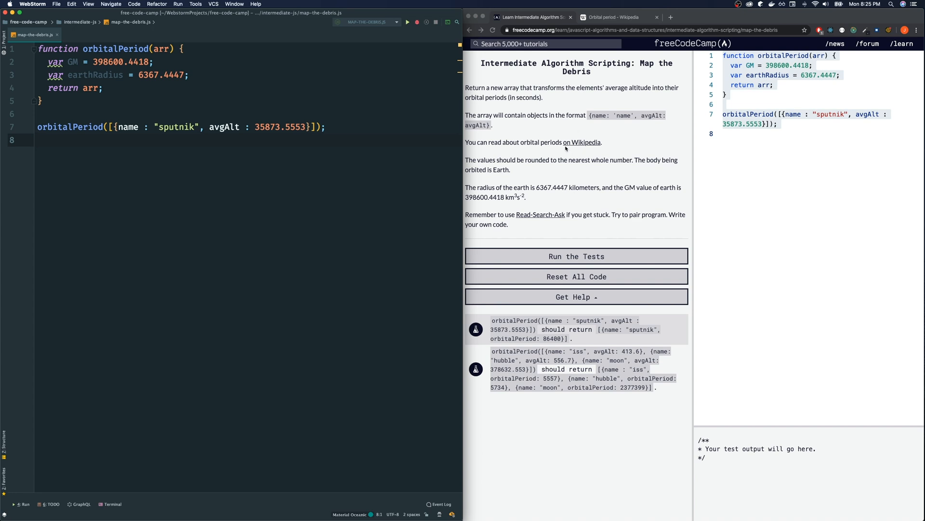
pyautogui.moveTo(620, 53)
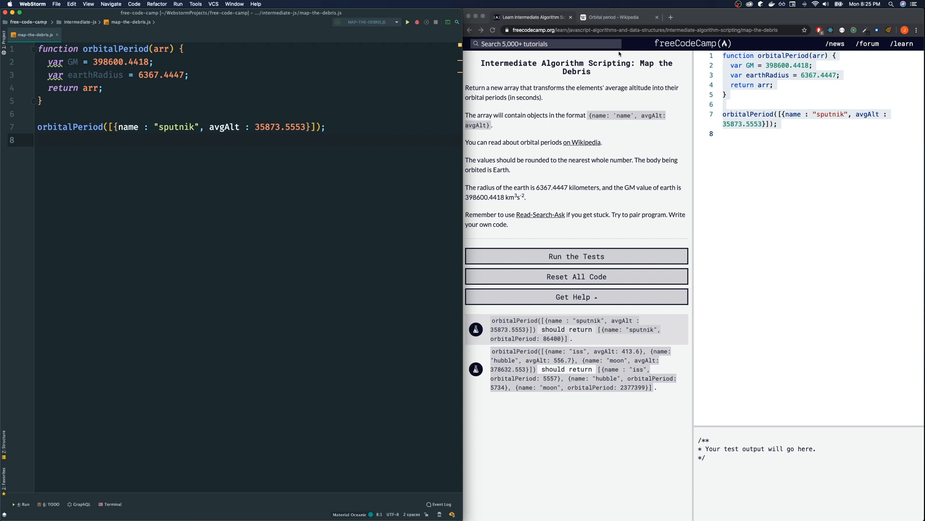
# - Scroll the Orbital period article to the small-body formula T = 2π√(a³/μ)
pyautogui.click(614, 18)
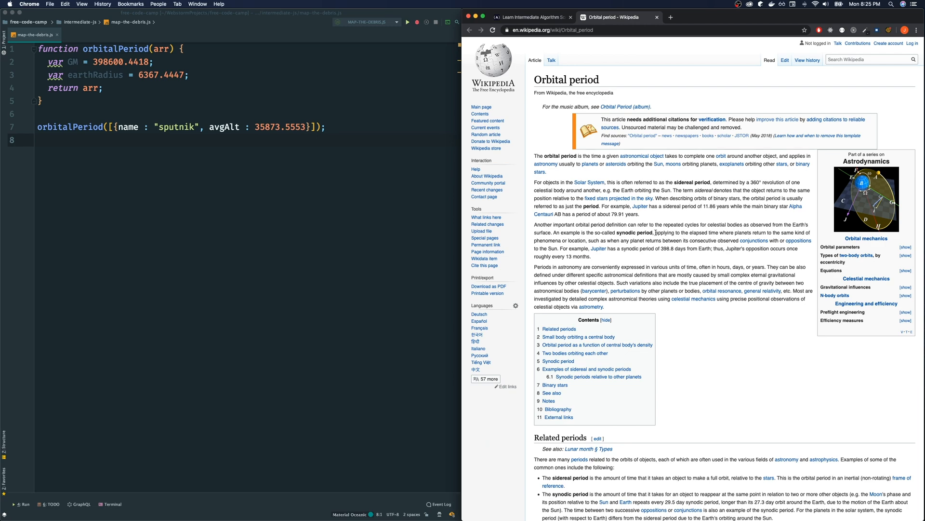
pyautogui.click(532, 17)
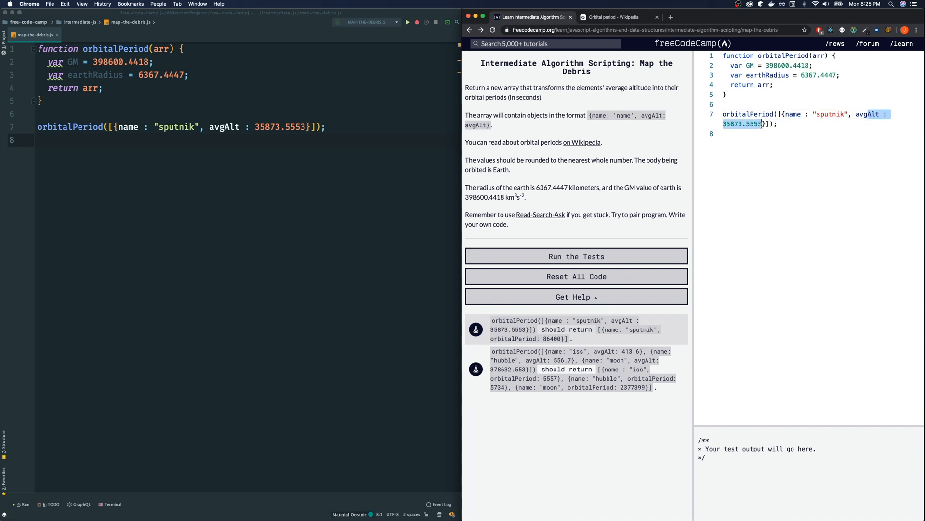
pyautogui.moveTo(635, 176)
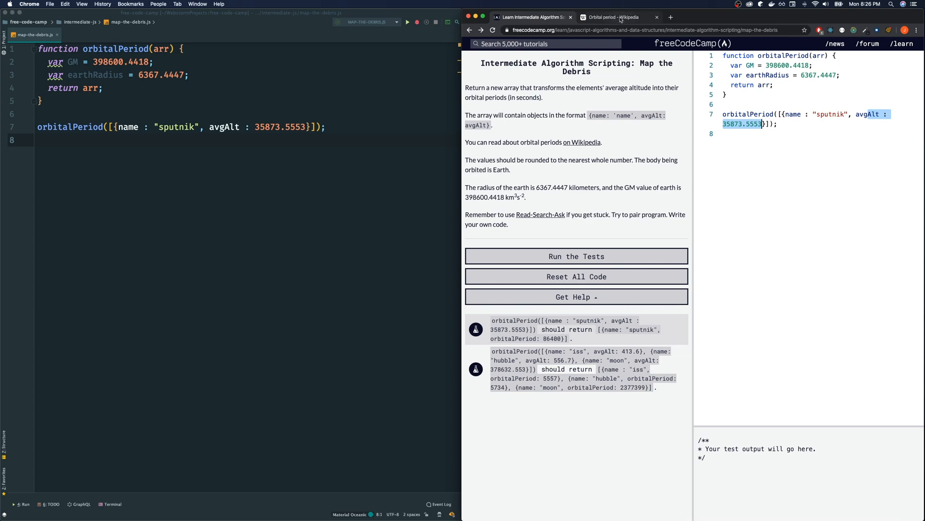
pyautogui.click(617, 18)
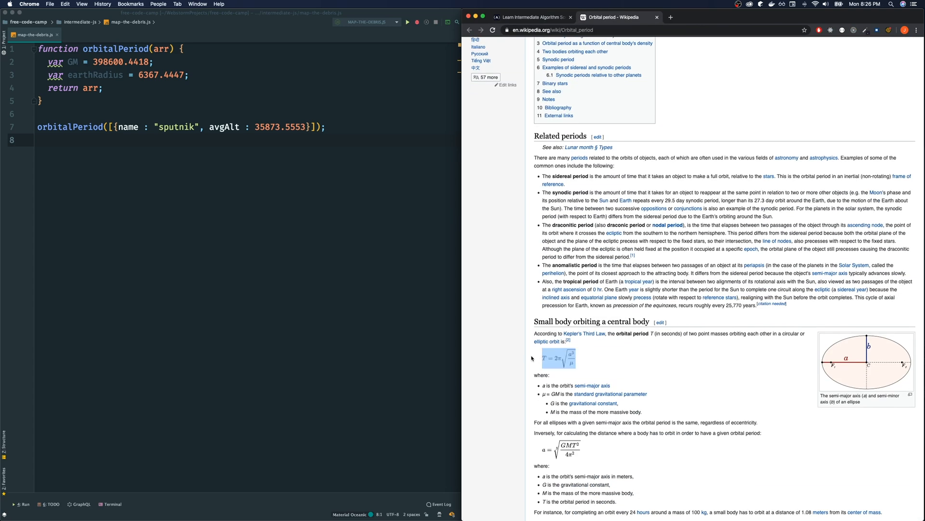
pyautogui.scroll(-3)
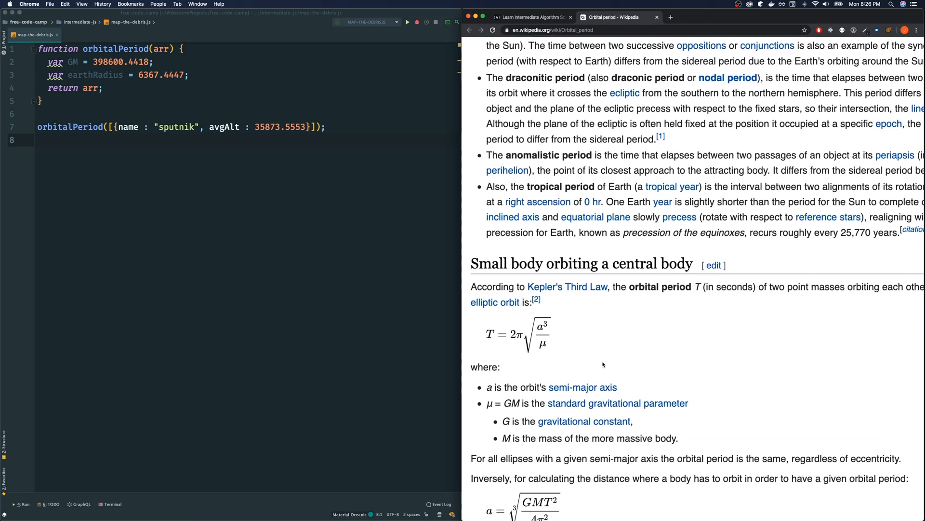
pyautogui.scroll(-3)
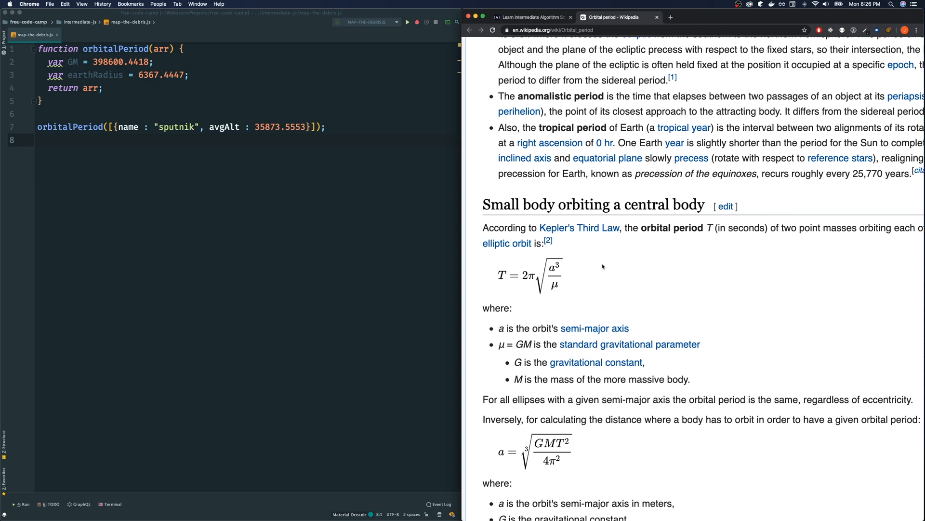
pyautogui.scroll(-3)
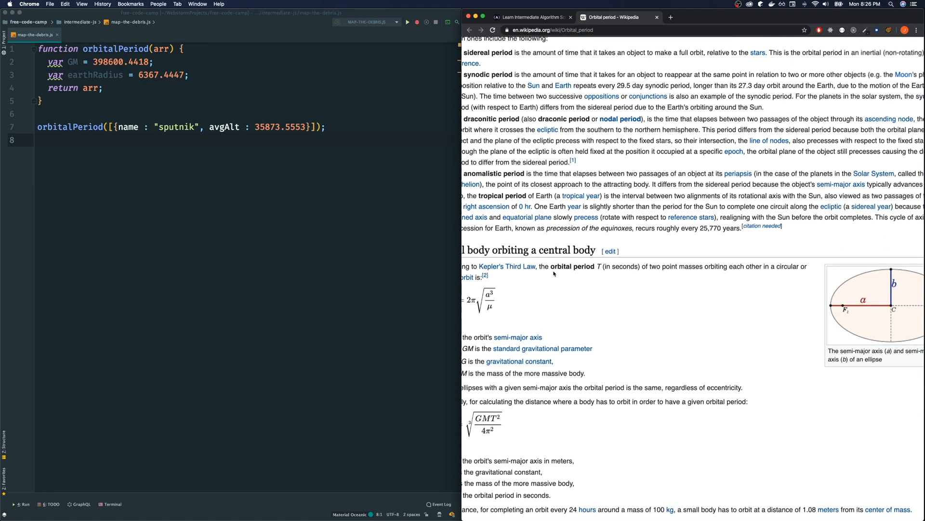
pyautogui.scroll(-3)
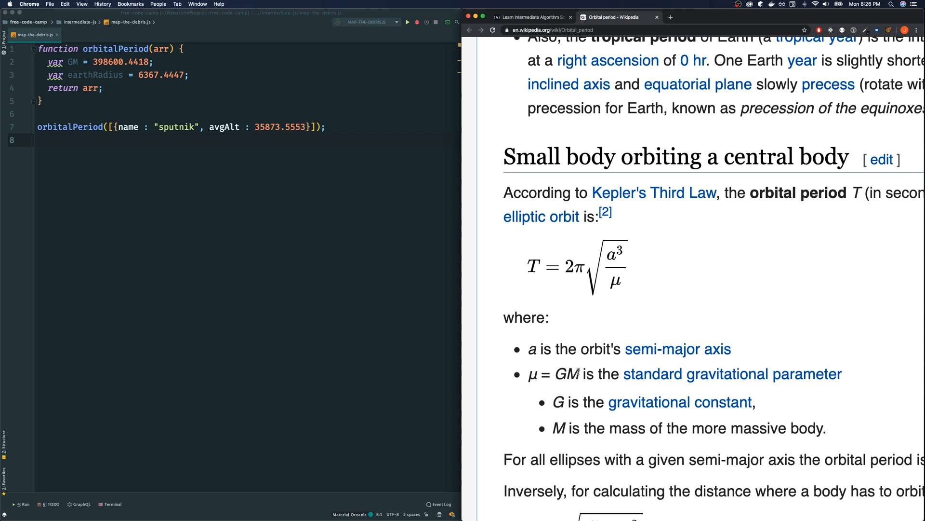
pyautogui.moveTo(549, 223)
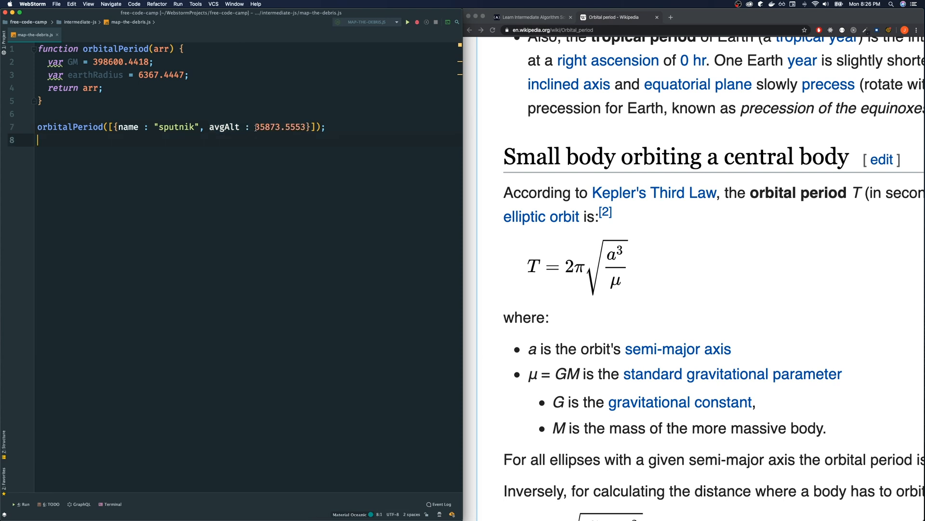
pyautogui.doubleClick(280, 126)
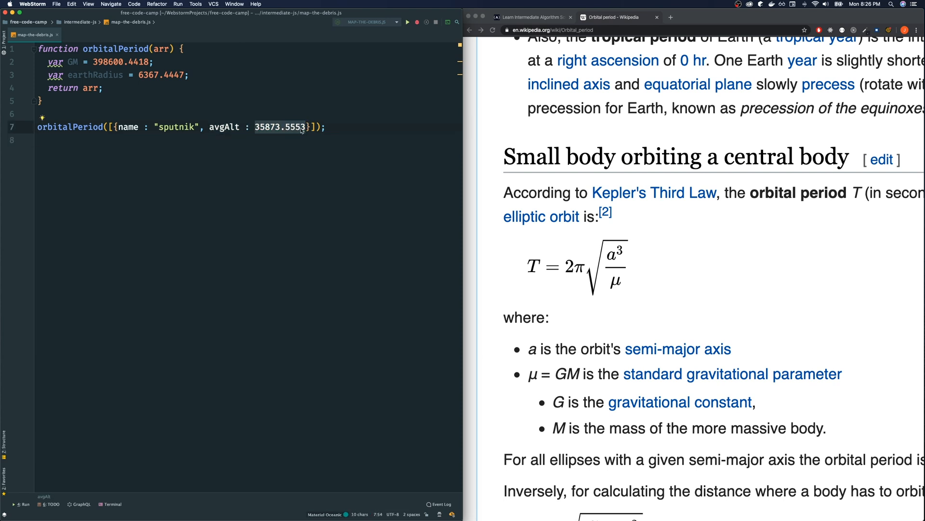
pyautogui.moveTo(632, 305)
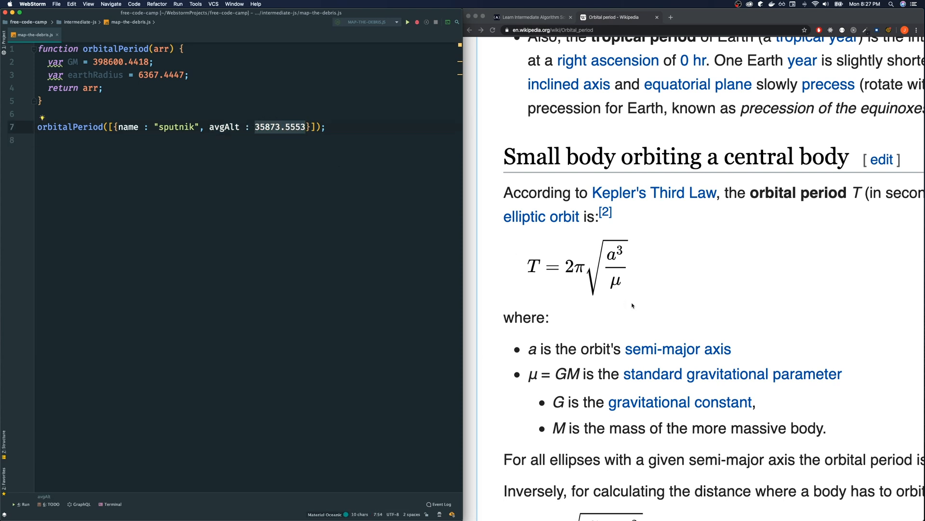
pyautogui.scroll(-3)
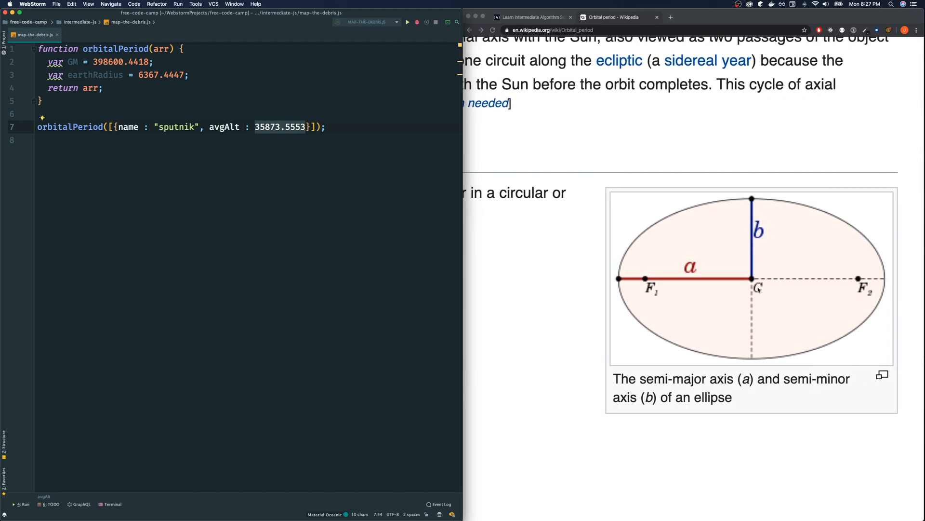
pyautogui.moveTo(769, 246)
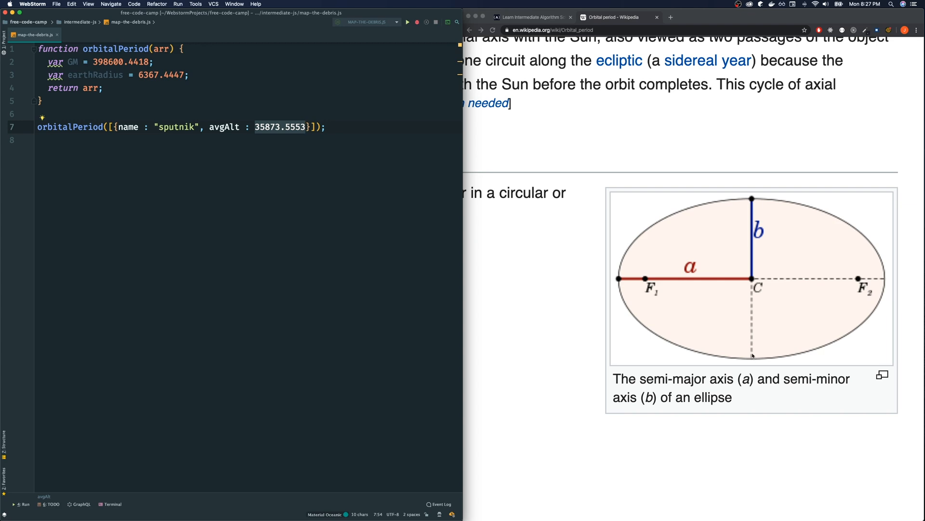
pyautogui.moveTo(487, 164)
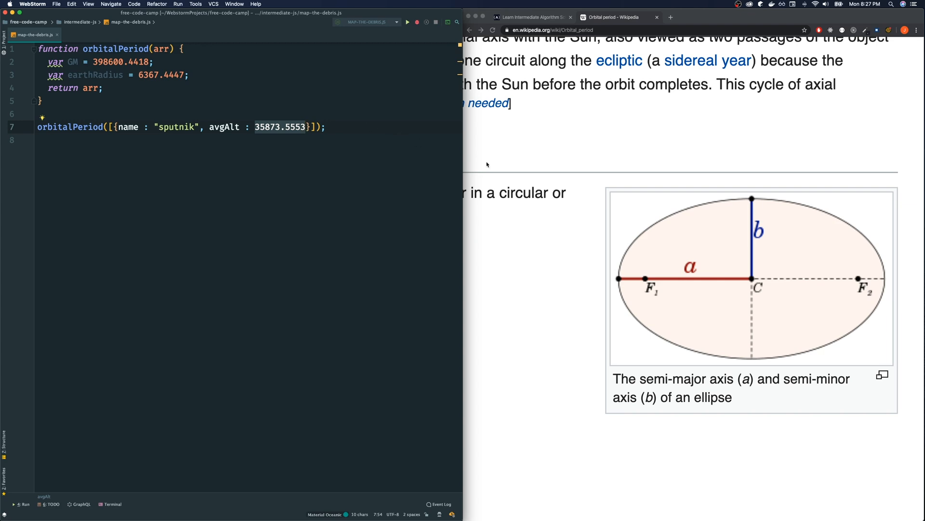
pyautogui.scroll(-3)
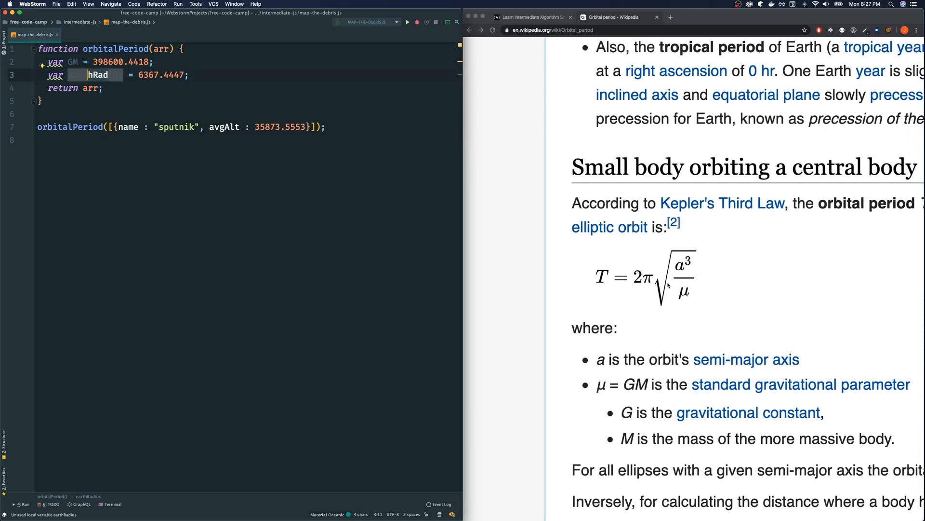
pyautogui.scroll(-3)
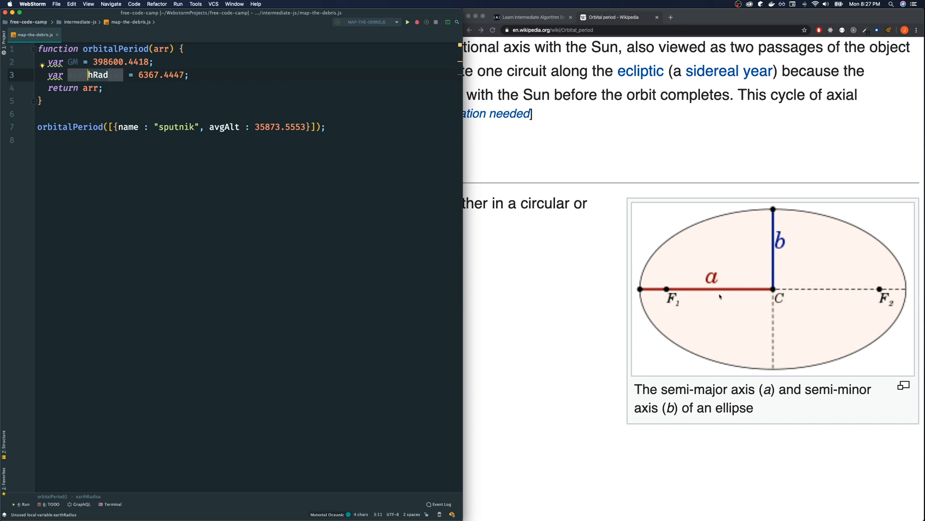
pyautogui.moveTo(661, 278)
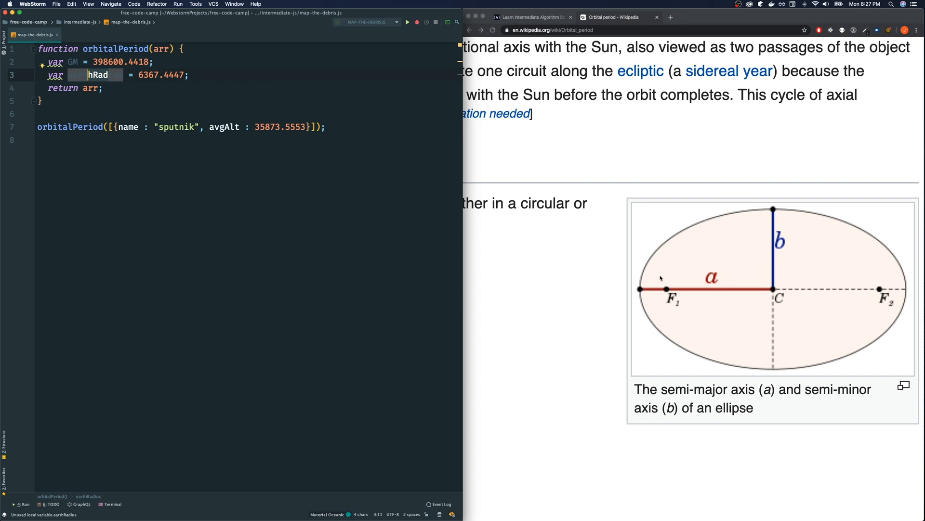
pyautogui.scroll(-3)
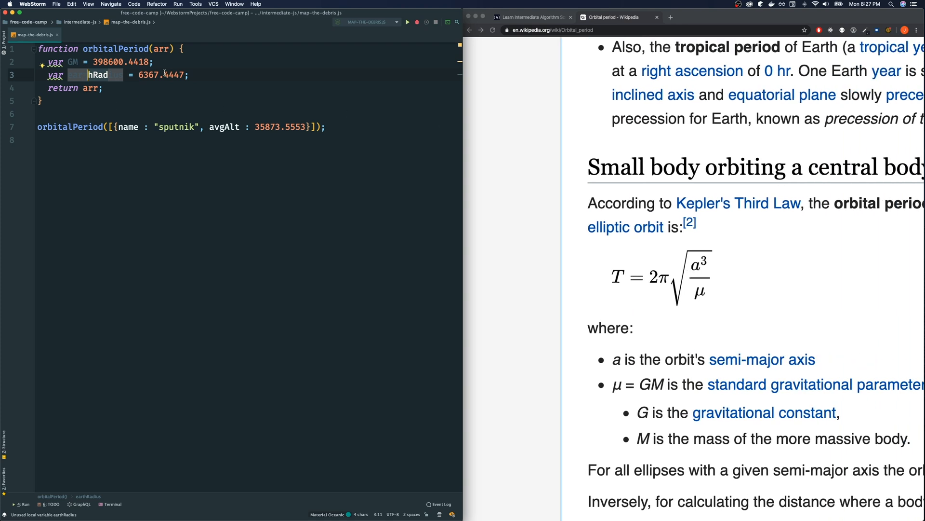
pyautogui.write('earthRadius')
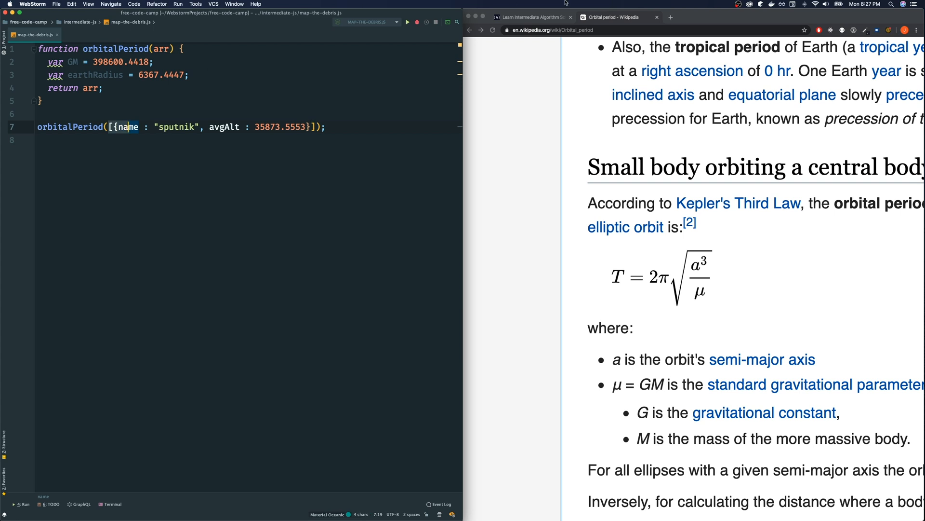
# - Read the freeCodeCamp Map the Debris instructions, then return to the WebStorm return line
pyautogui.click(531, 17)
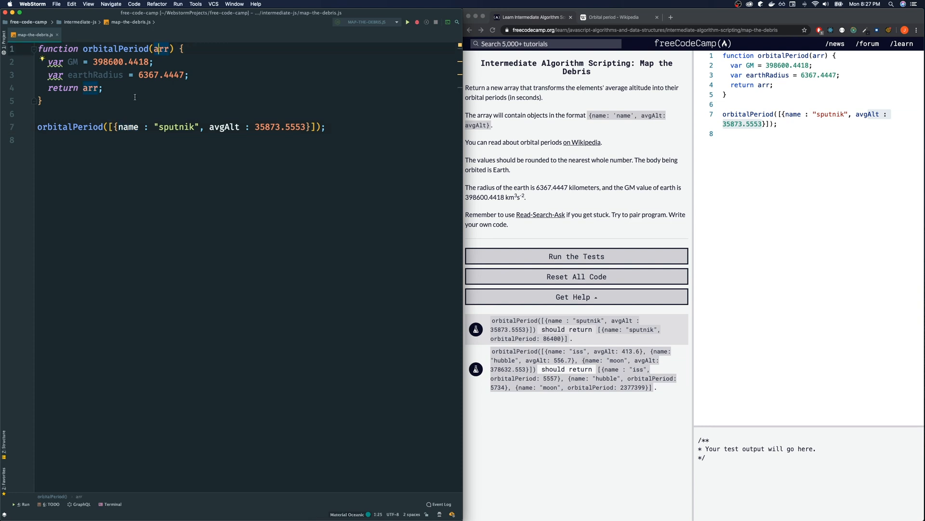
pyautogui.moveTo(494, 196)
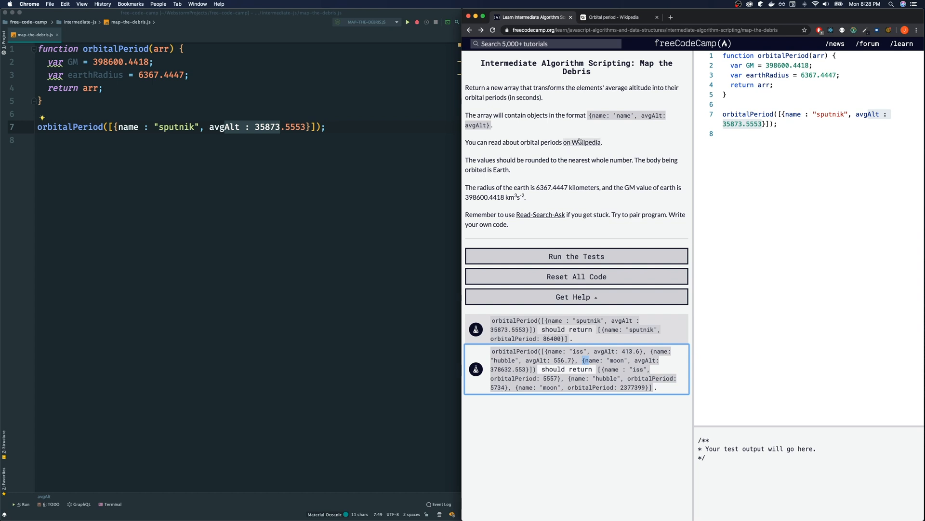
pyautogui.click(103, 87)
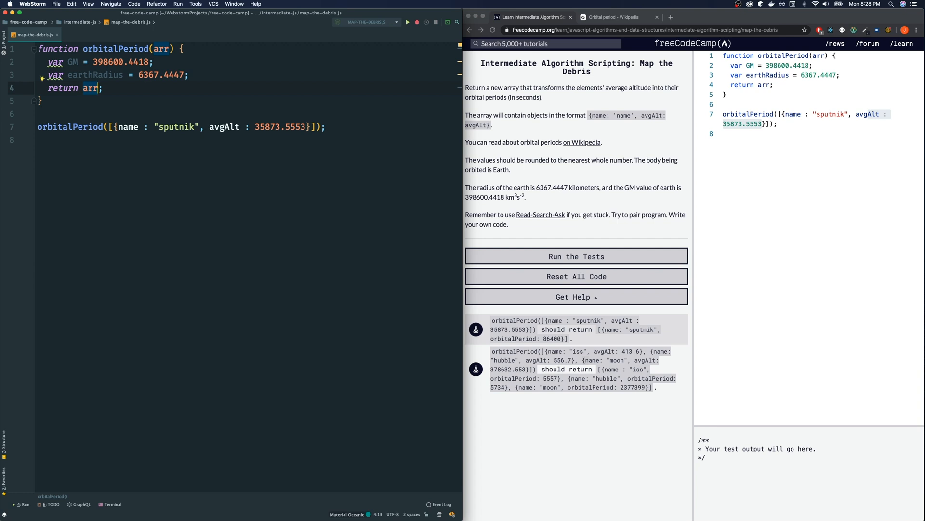
# - Change the return to arr.map(obj => { return 'hi' }) and wrap the sputnik call in console.log
pyautogui.write('.map()')
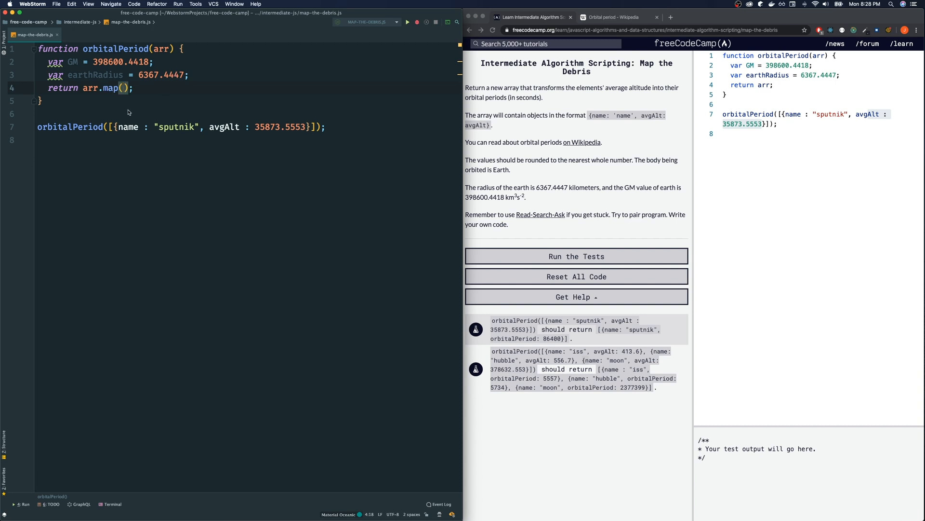
pyautogui.moveTo(238, 136)
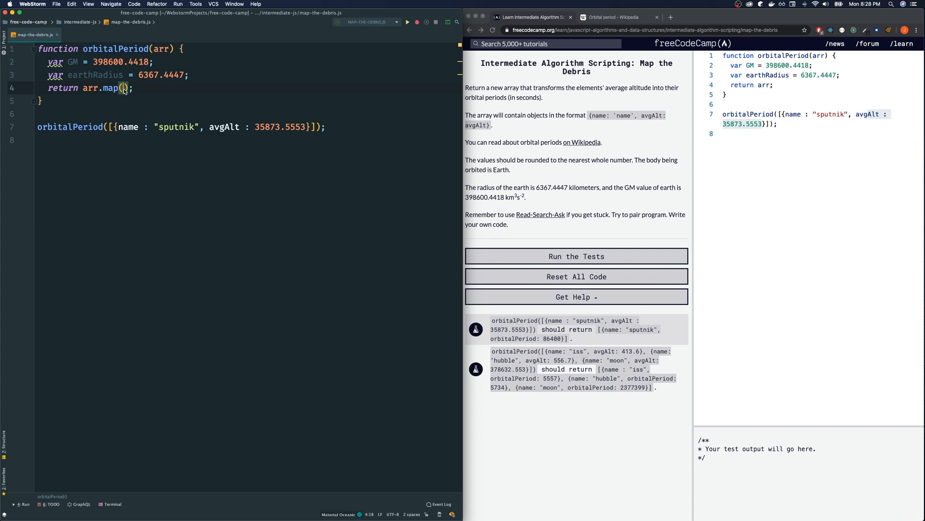
pyautogui.write('obj => {')
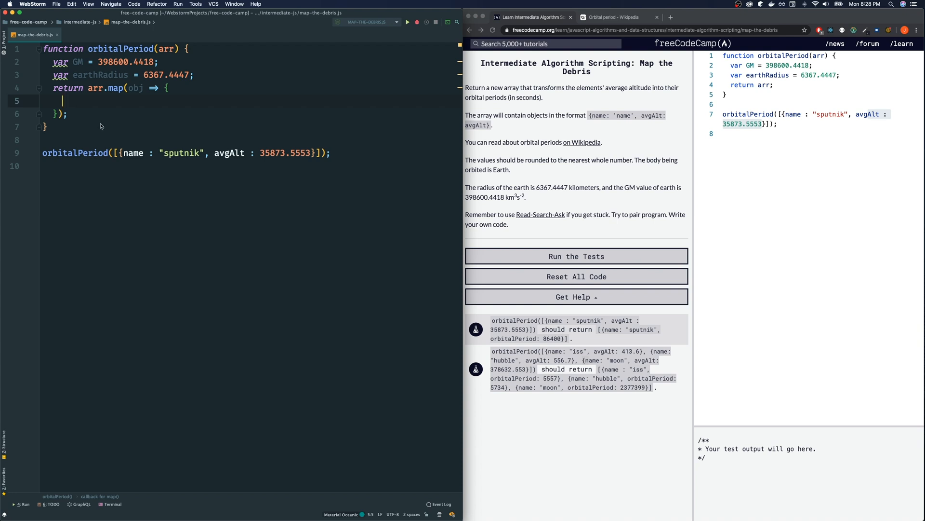
pyautogui.write('return')
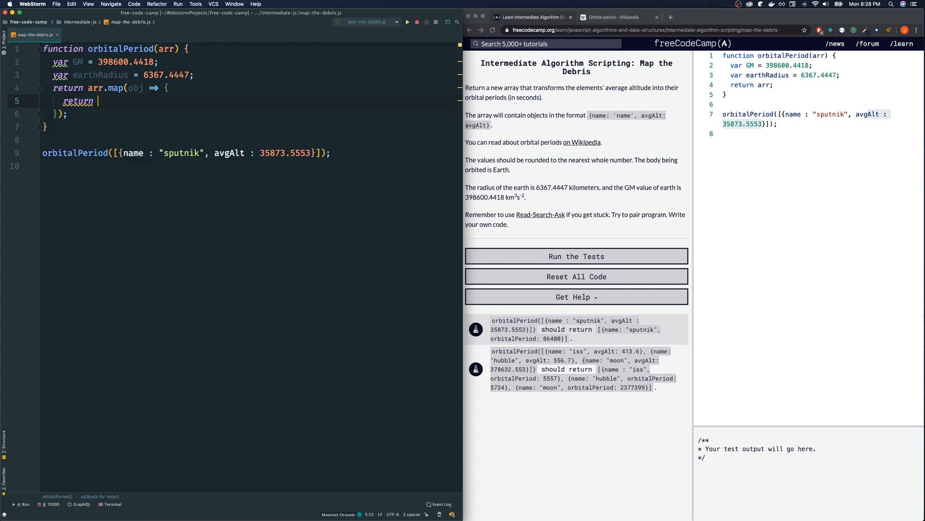
pyautogui.write("'hi'")
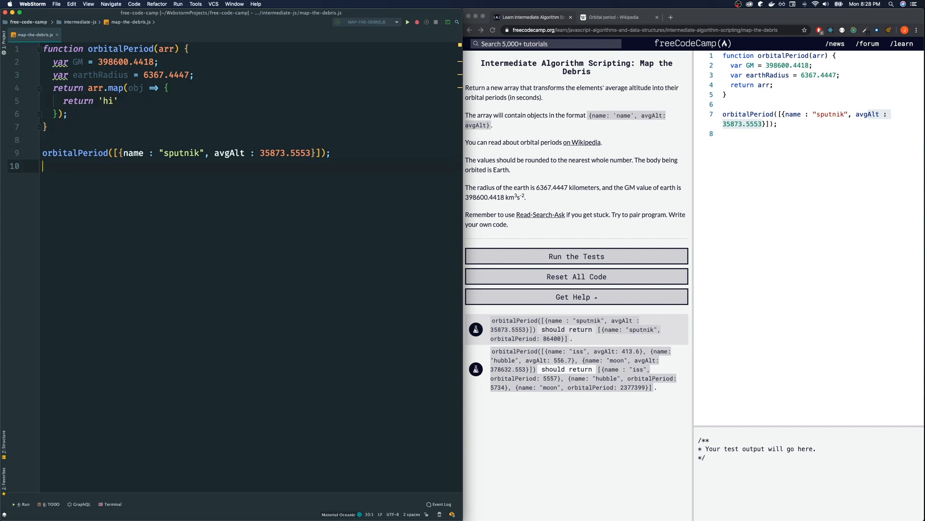
pyautogui.write('console.log(')
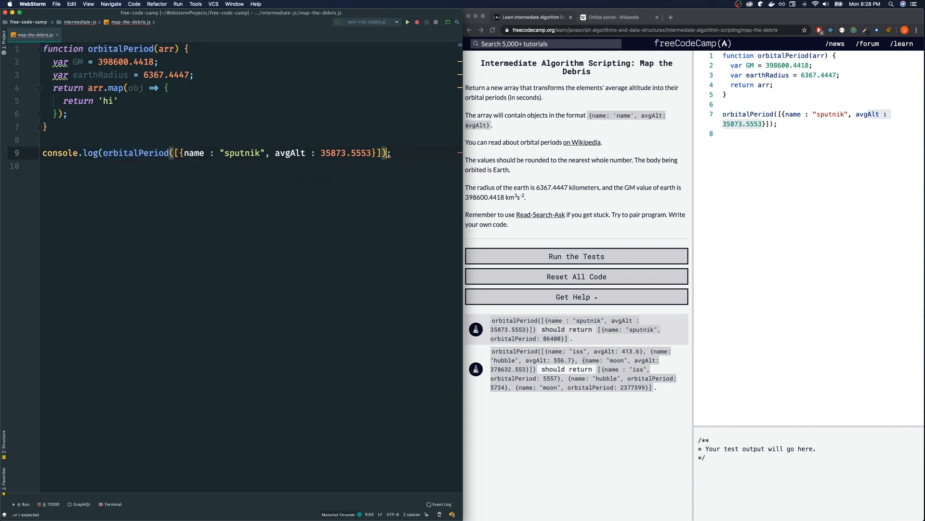
# - Run map-the-debris.js and confirm it prints [ 'hi' ] with exit code 0
pyautogui.click(407, 21)
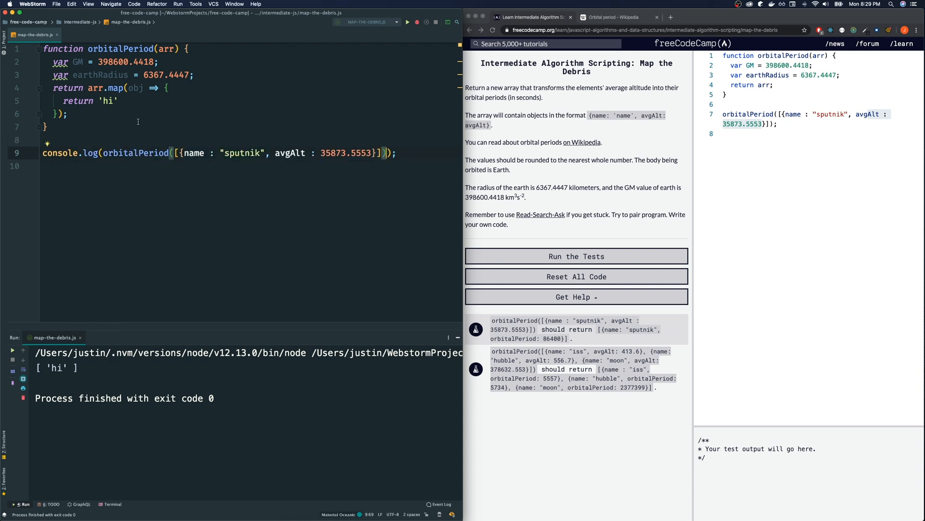
pyautogui.click(109, 100)
pyautogui.write('name')
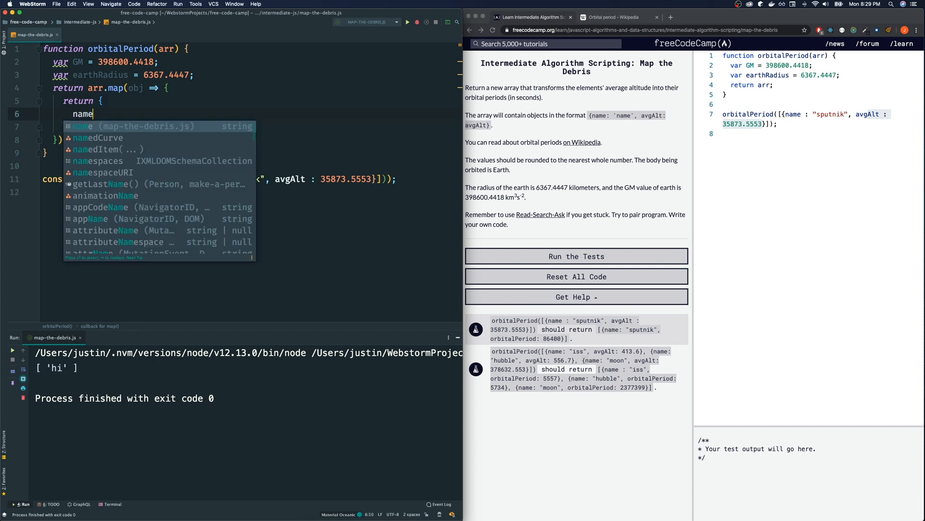
# - Make the map callback return { name: obj.name, orbitalPeriod: } with the period left empty
pyautogui.write(':')
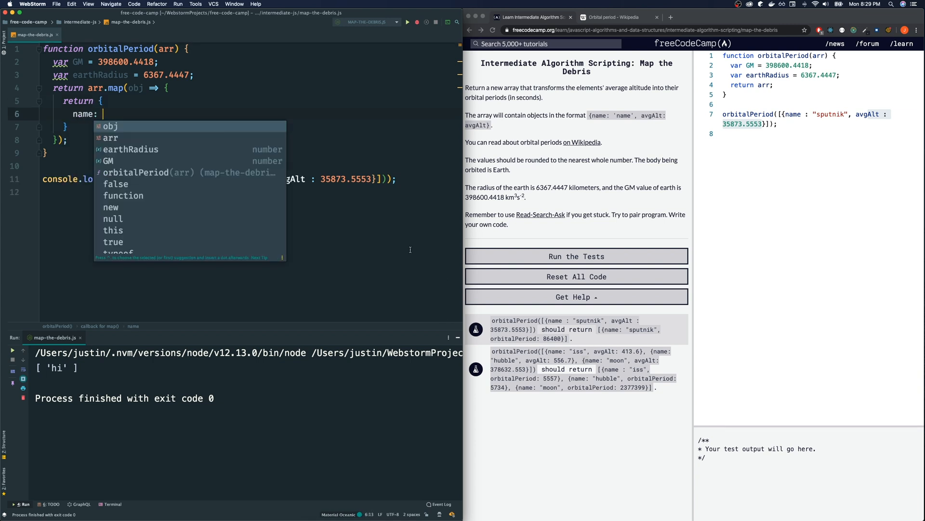
pyautogui.write('obj.name,')
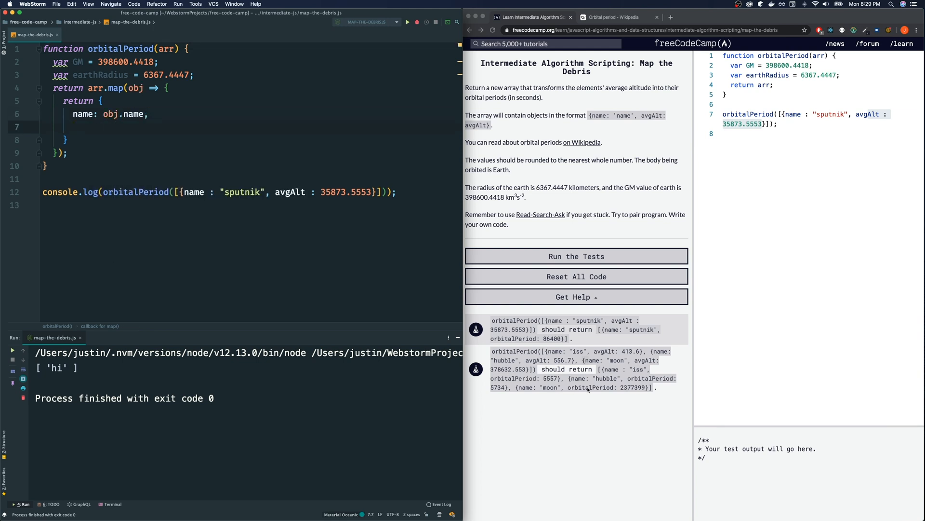
pyautogui.write('ob')
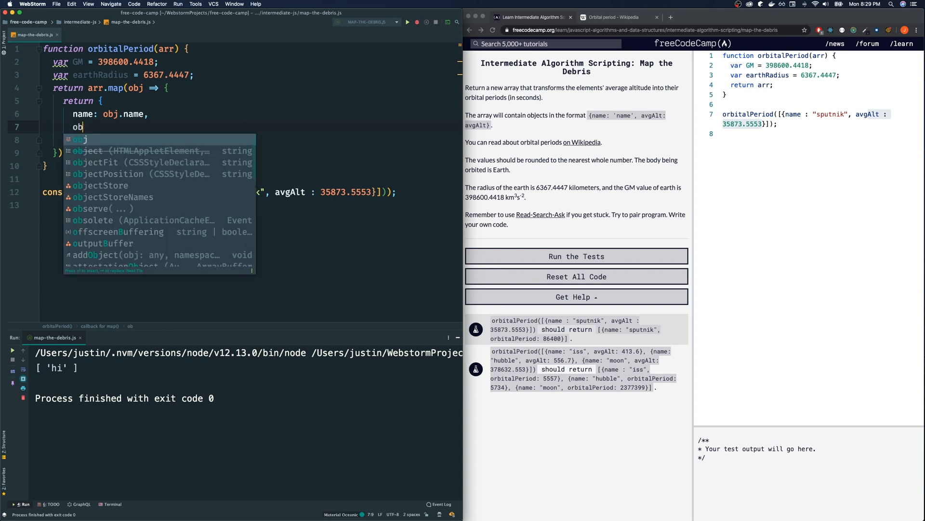
pyautogui.write('rbitalPeriod:')
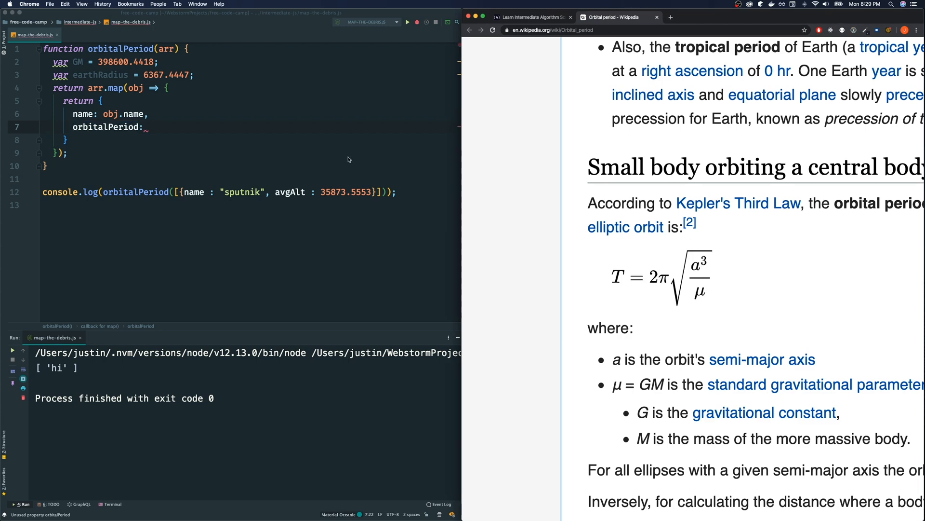
# - Set orbitalPeriod to Math.round(2 * Math.PI * Math.sqrt()) with an empty root argument
pyautogui.click(149, 126)
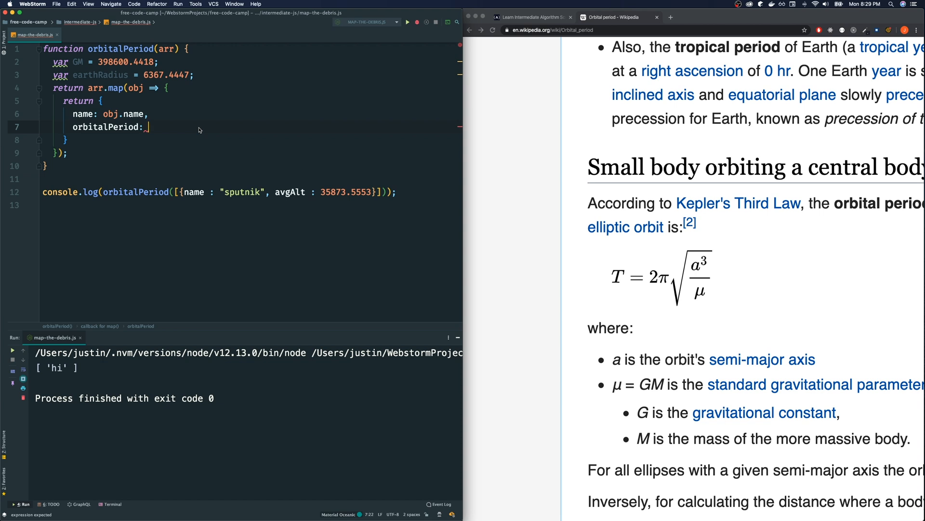
pyautogui.write('Math.')
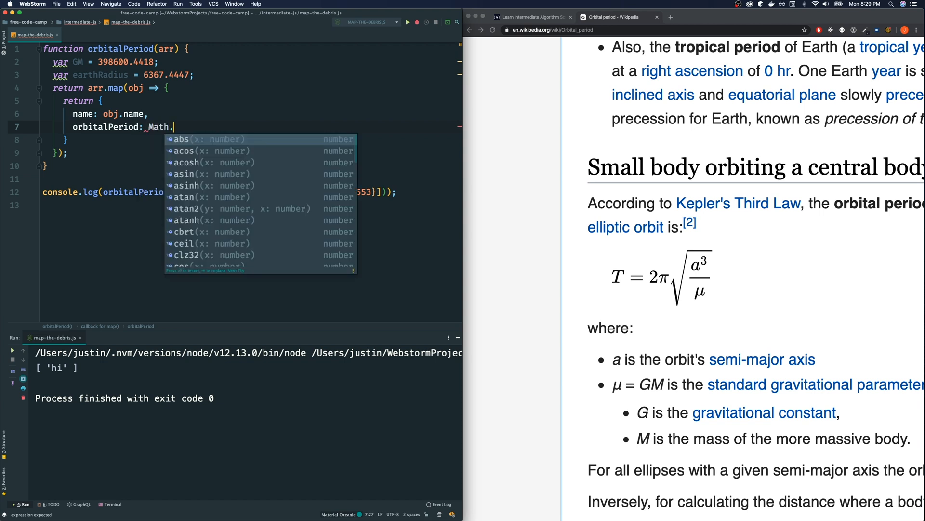
pyautogui.write('round(')
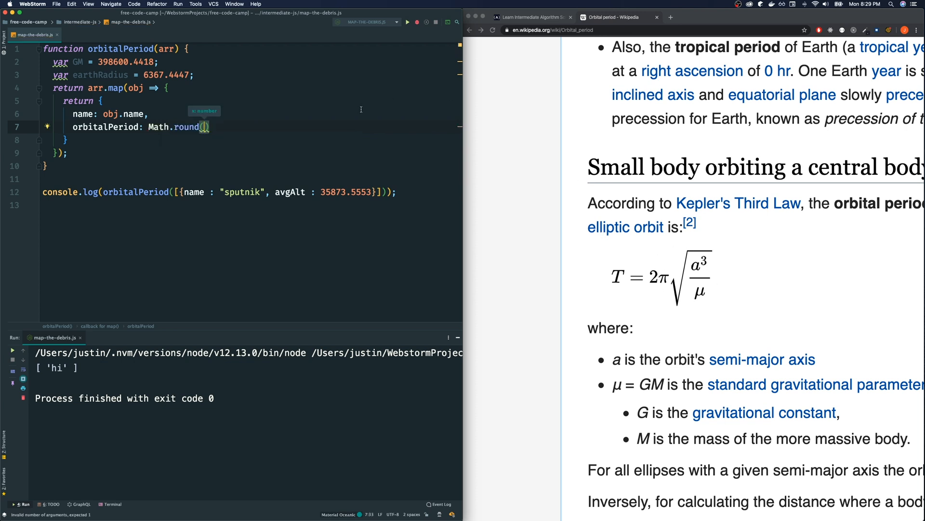
pyautogui.write('2')
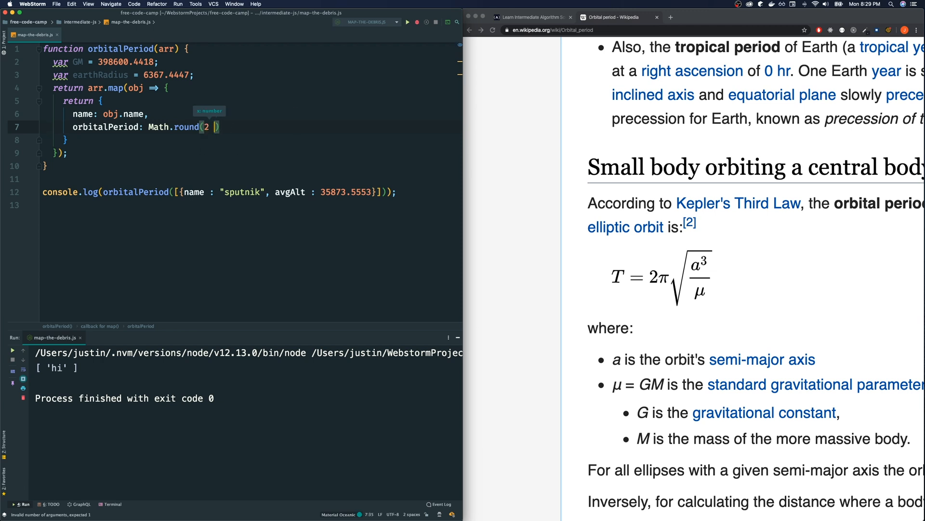
pyautogui.write('*')
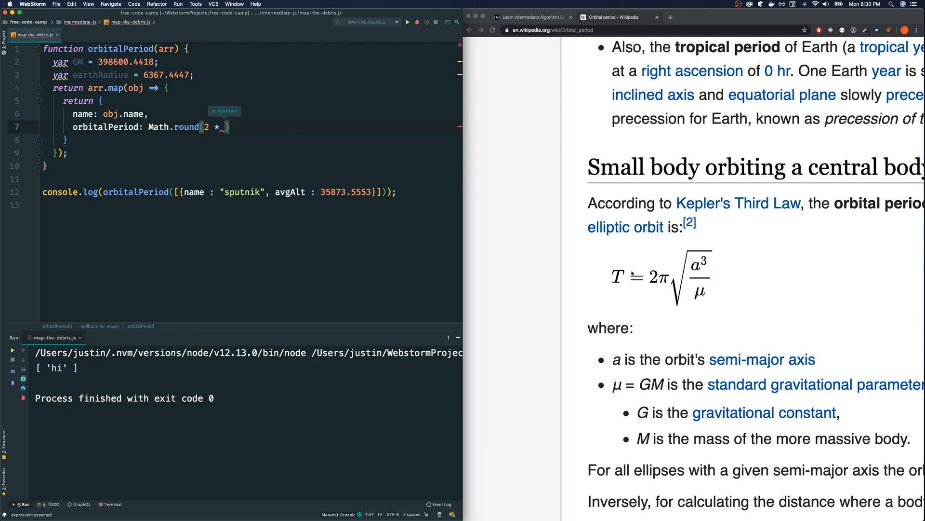
pyautogui.write('3')
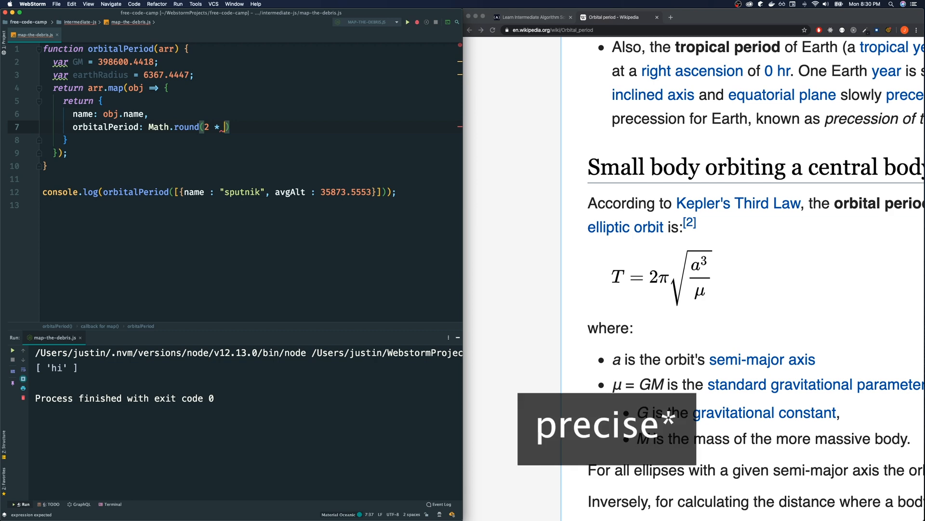
pyautogui.write('Math.PI')
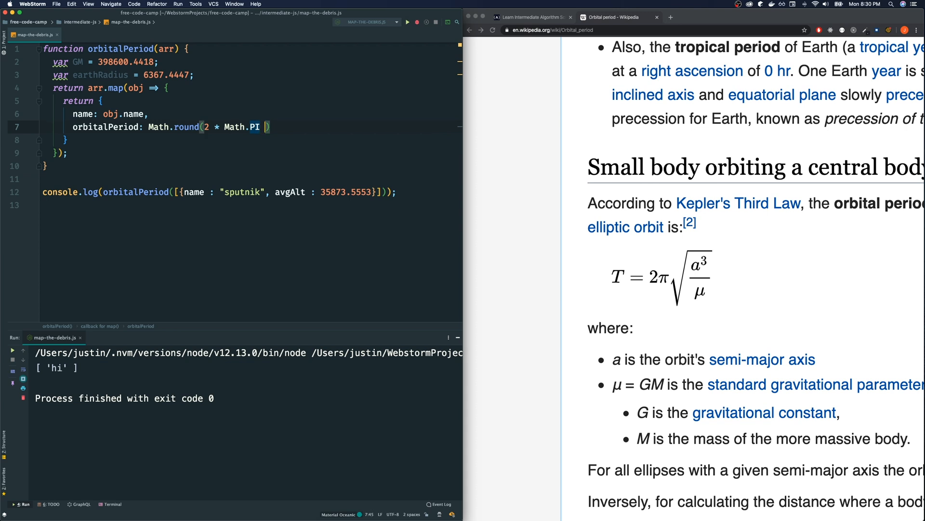
pyautogui.write('*')
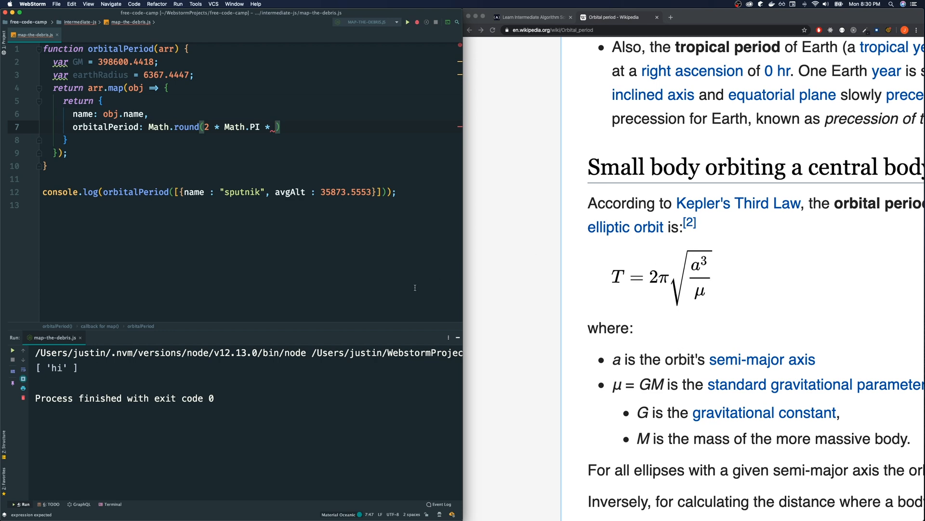
pyautogui.write('Math.sqrt(')
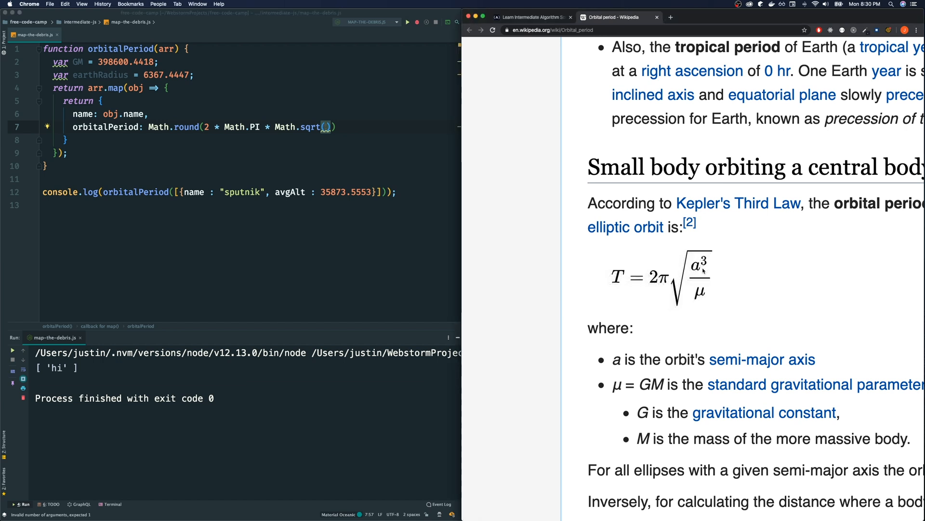
# - Try ^3 and a**3 exponent placeholders inside the square root, then delete them
pyautogui.scroll(-3)
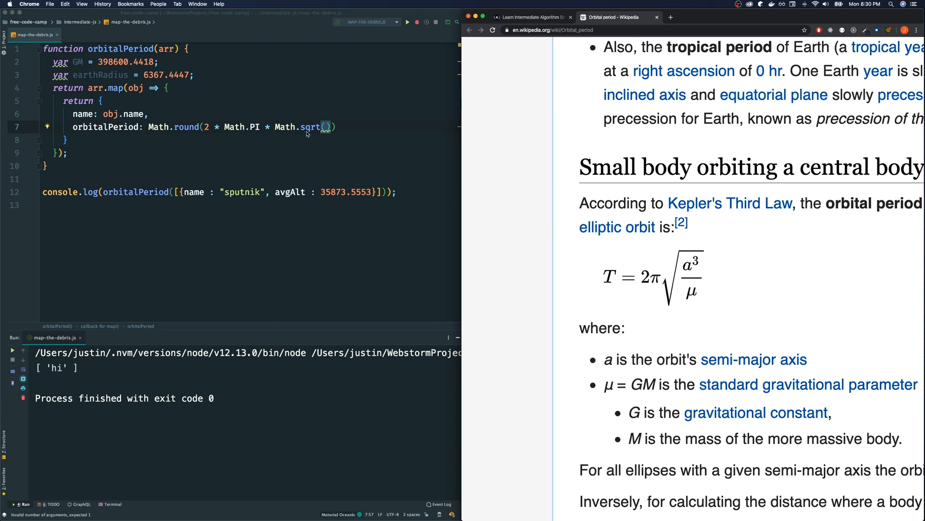
pyautogui.moveTo(358, 134)
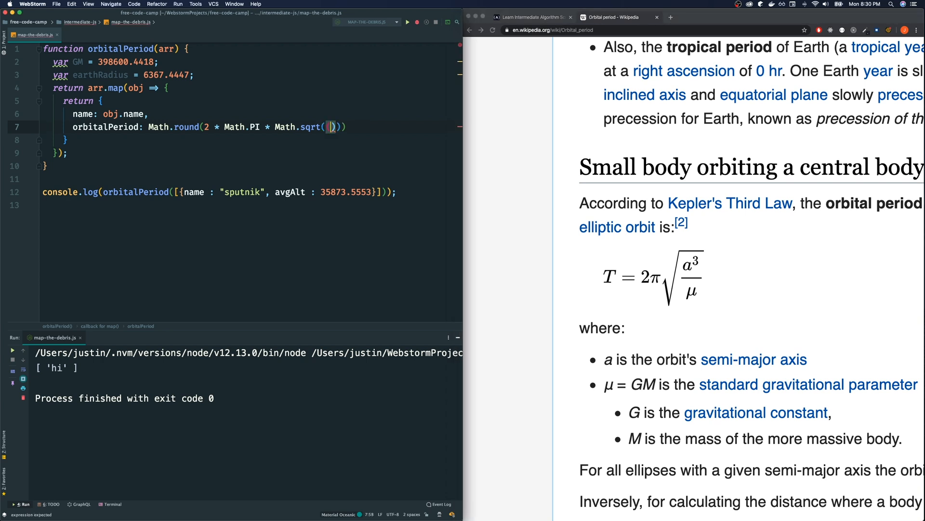
pyautogui.write('a')
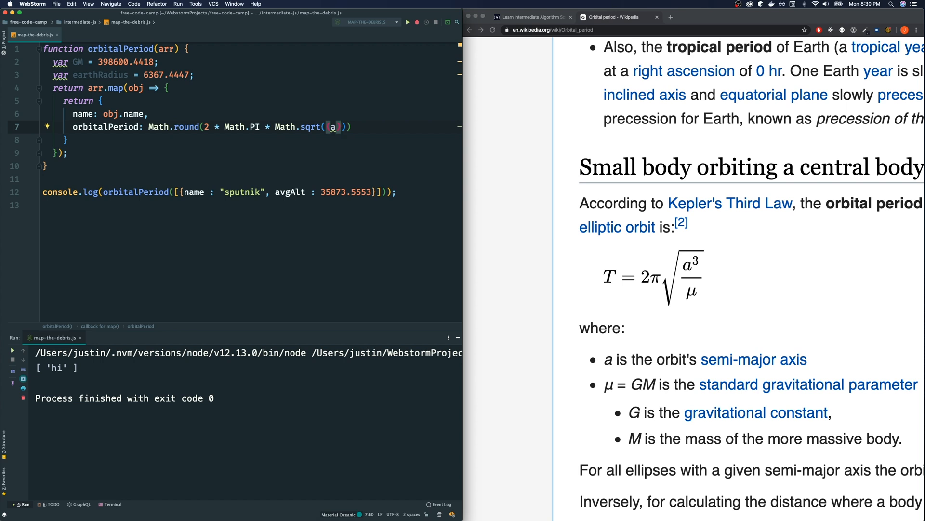
pyautogui.write(')^3')
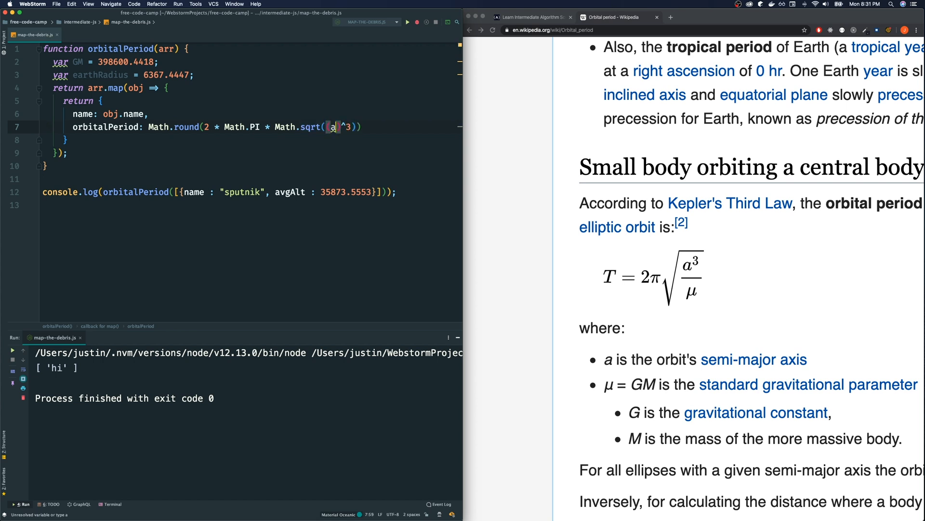
pyautogui.write('(')
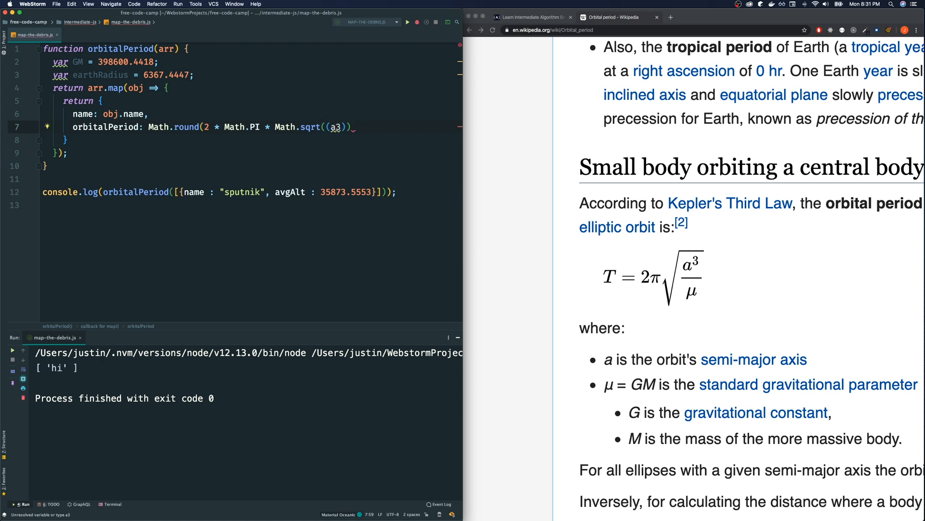
pyautogui.press('Backspace')
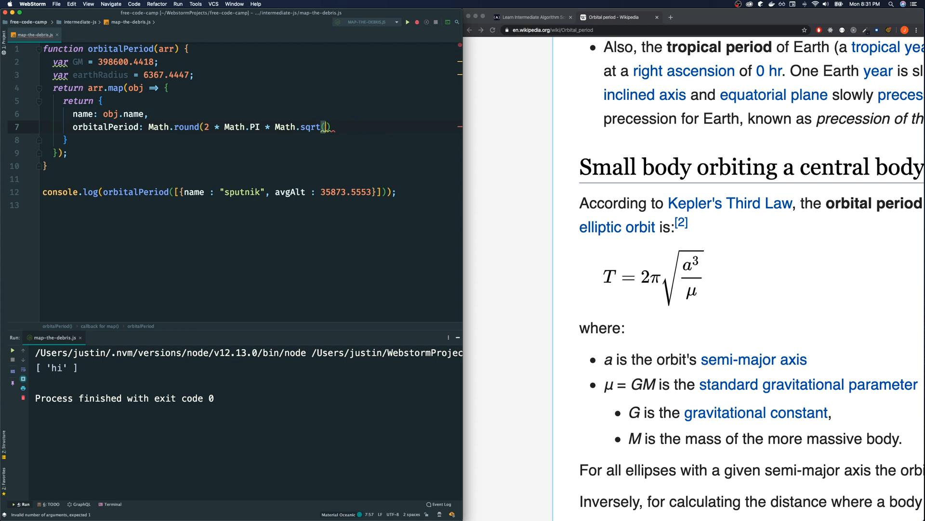
pyautogui.write('a**3')
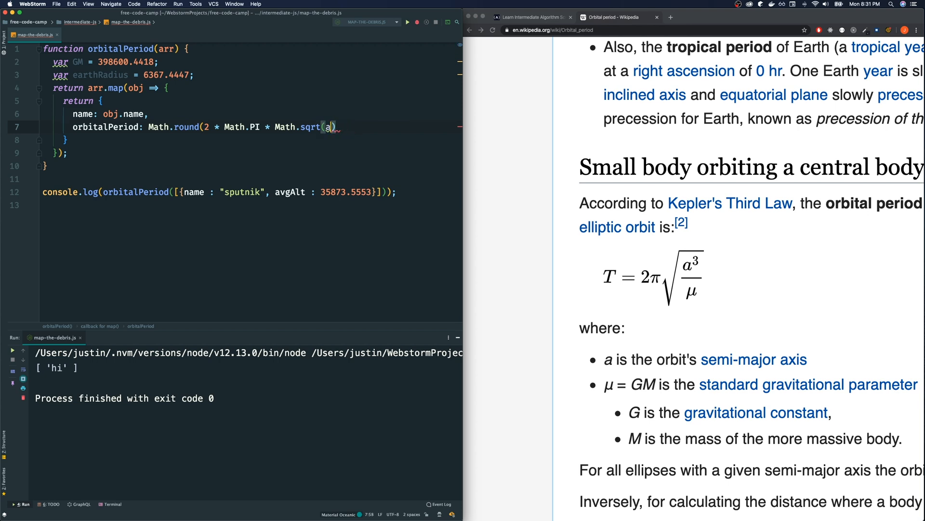
pyautogui.press('Backspace')
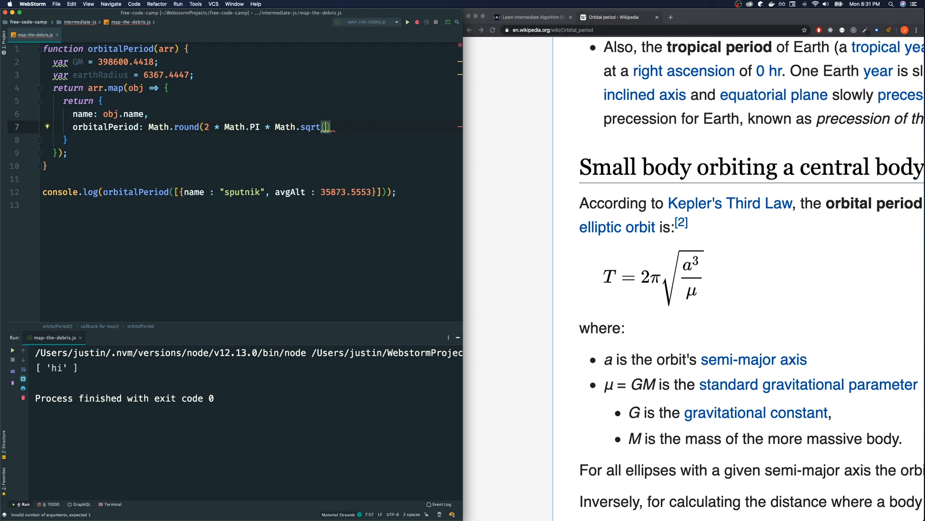
# - Fill the square root with Math.pow(earthRadius + obj.avgAlt, 3)
pyautogui.write('Math.pow')
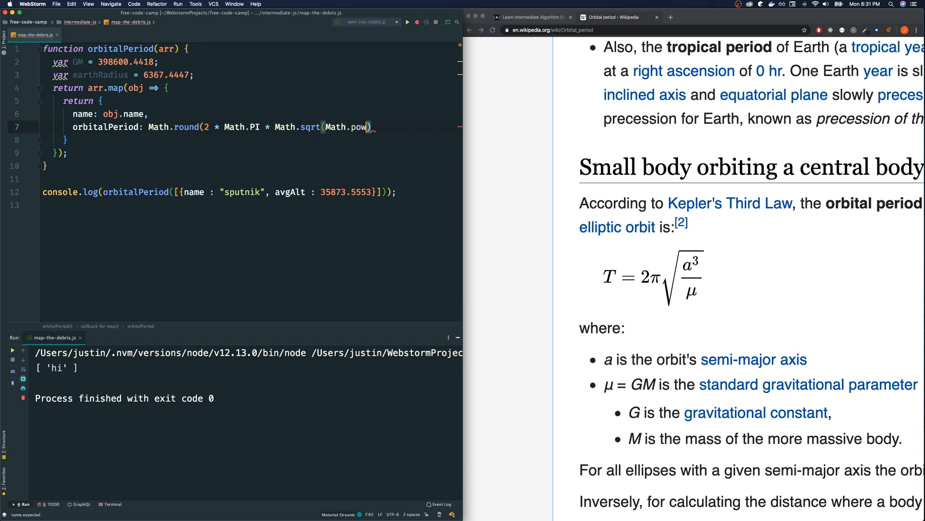
pyautogui.write('(')
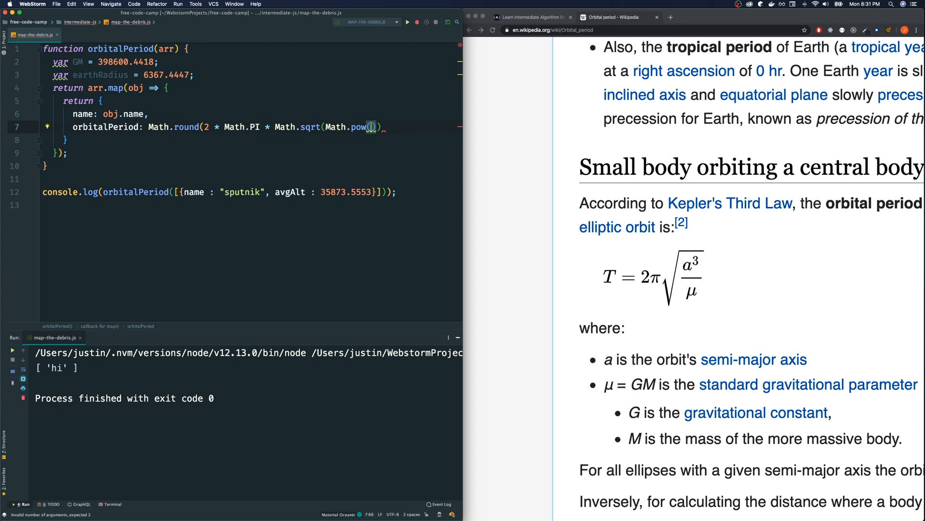
pyautogui.write('earthRadius +')
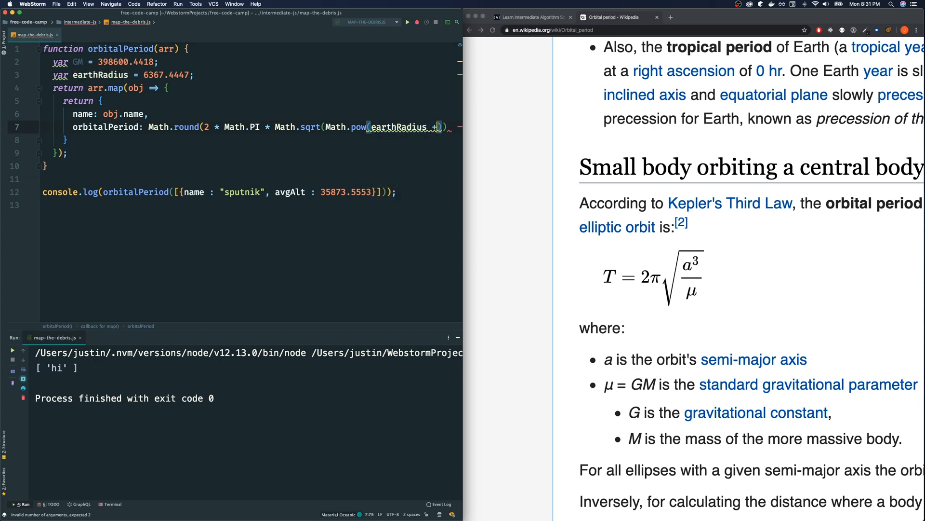
pyautogui.write('obj')
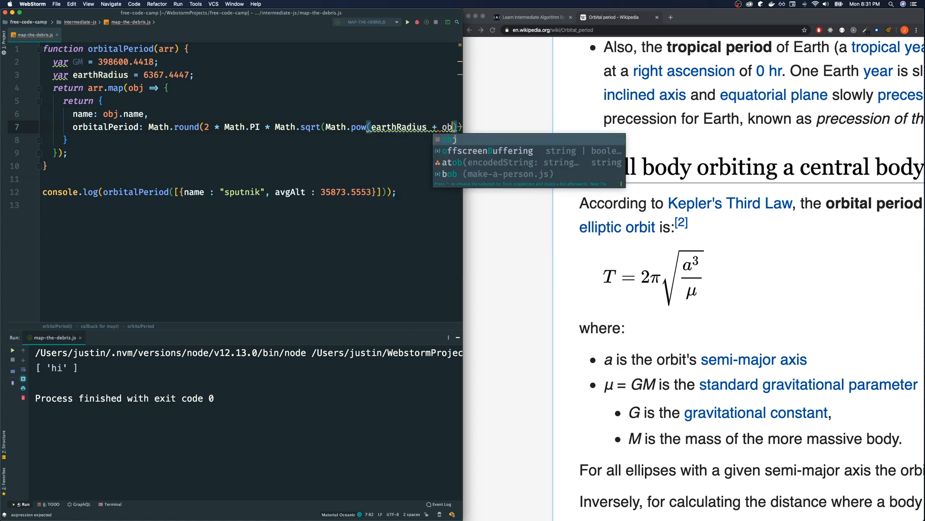
pyautogui.write('obj.')
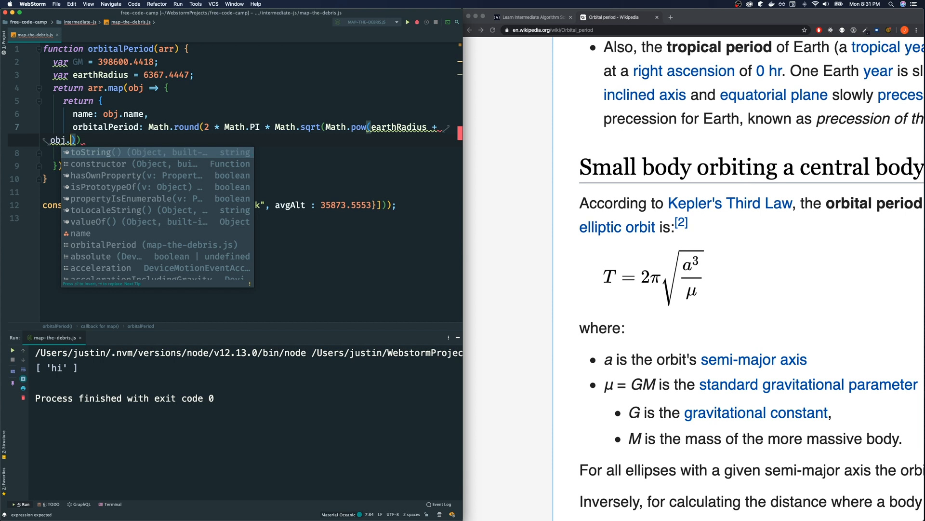
pyautogui.write('avgAlt, 3')
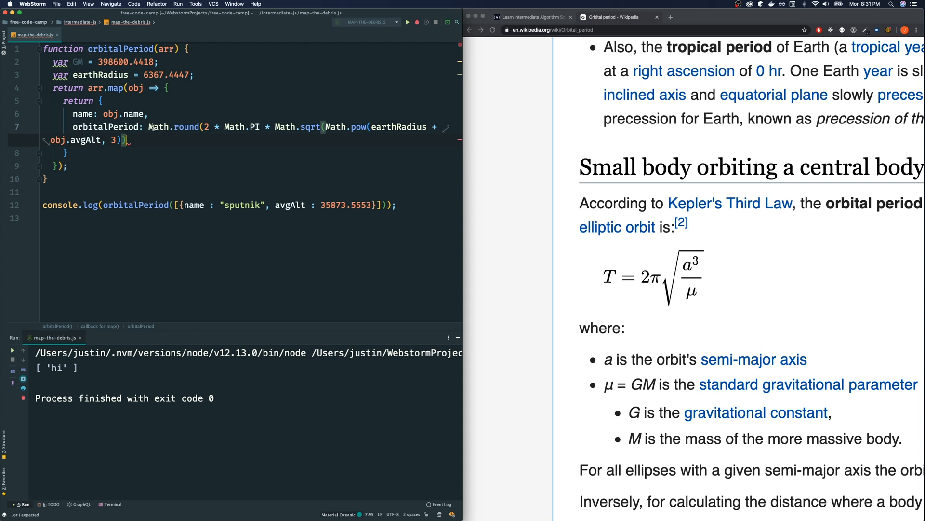
pyautogui.moveTo(166, 141)
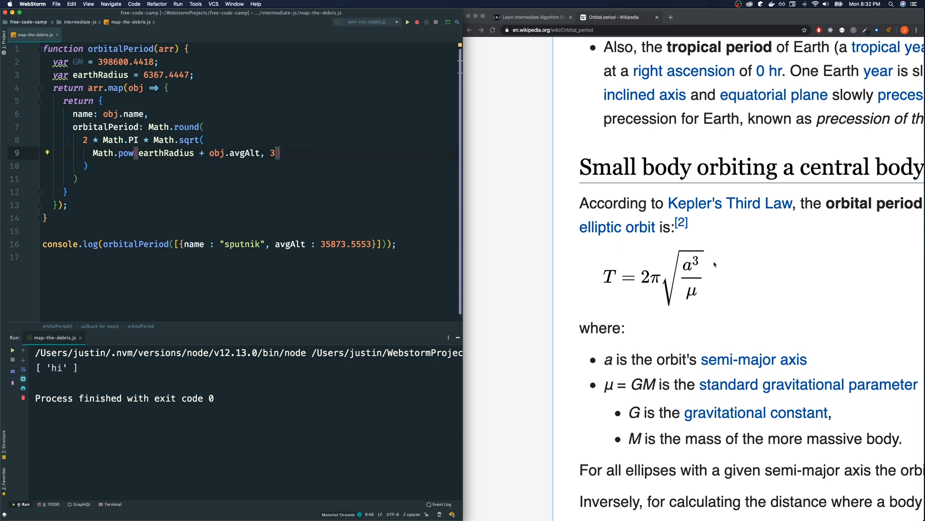
pyautogui.moveTo(376, 163)
pyautogui.write(') /')
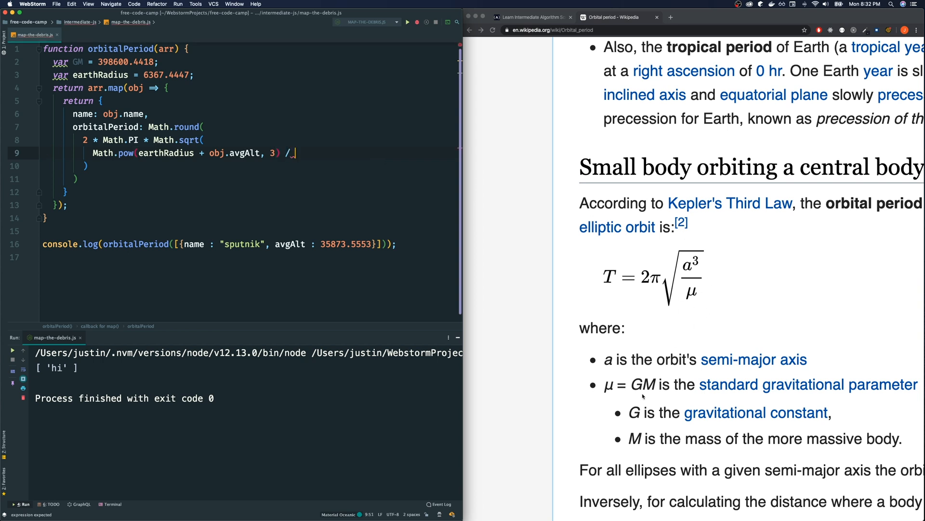
# - Divide the cubed radius by GM and rerun, printing sputnik with orbitalPeriod 86400
pyautogui.write('GN')
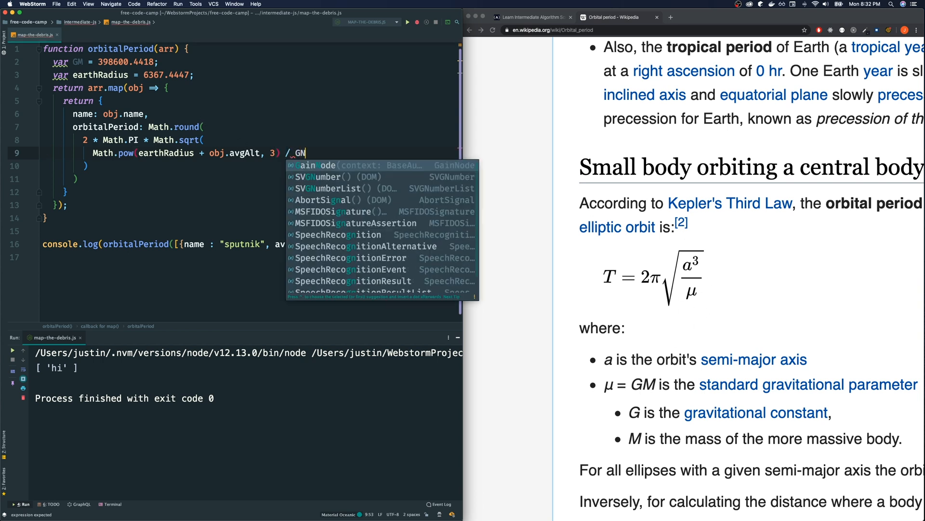
pyautogui.write('M')
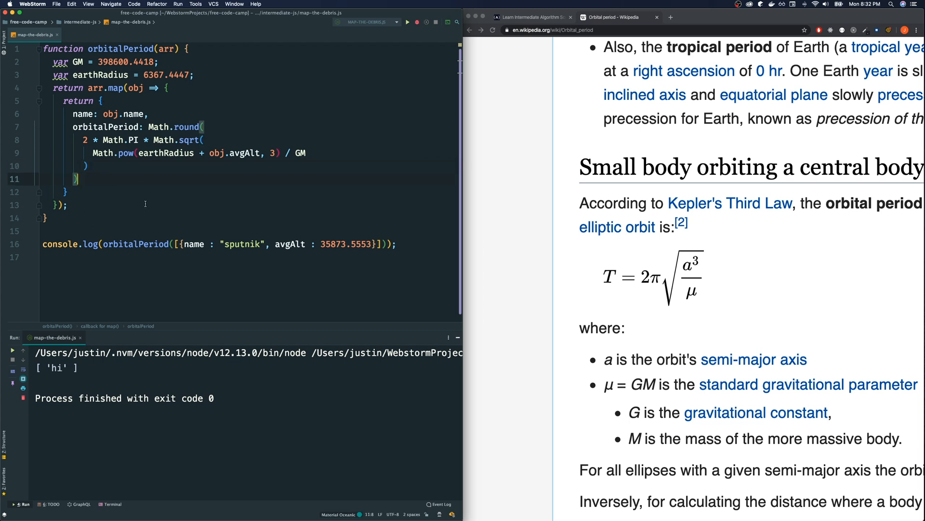
pyautogui.click(407, 22)
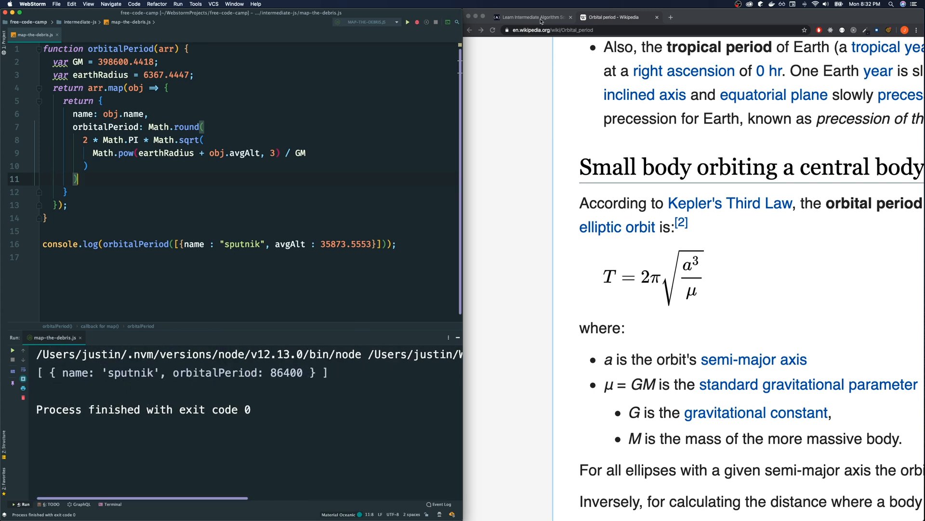
# - Log orbitalPeriod for iss, hubble and moon, yielding 5557, 5734 and 2377399
pyautogui.click(531, 16)
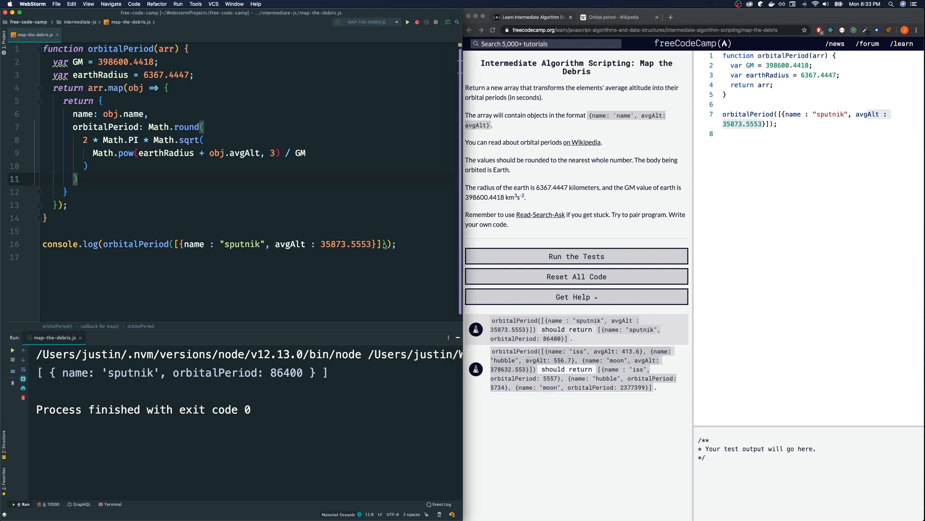
pyautogui.write('[{name : "iss", avgAlt: 413.6}, {name: "hubble", avgAlt: 556.7}, {name: "moon", avgAlt: 378632.553}]')
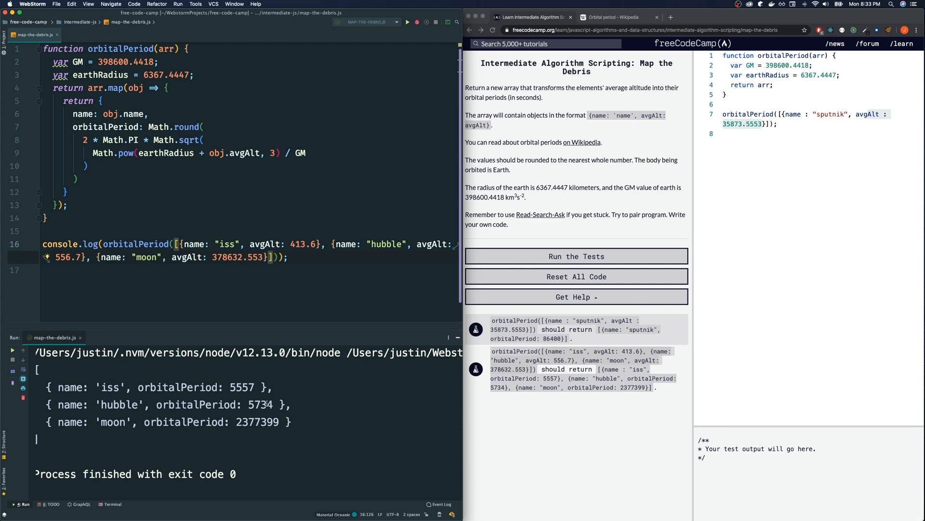
pyautogui.moveTo(326, 397)
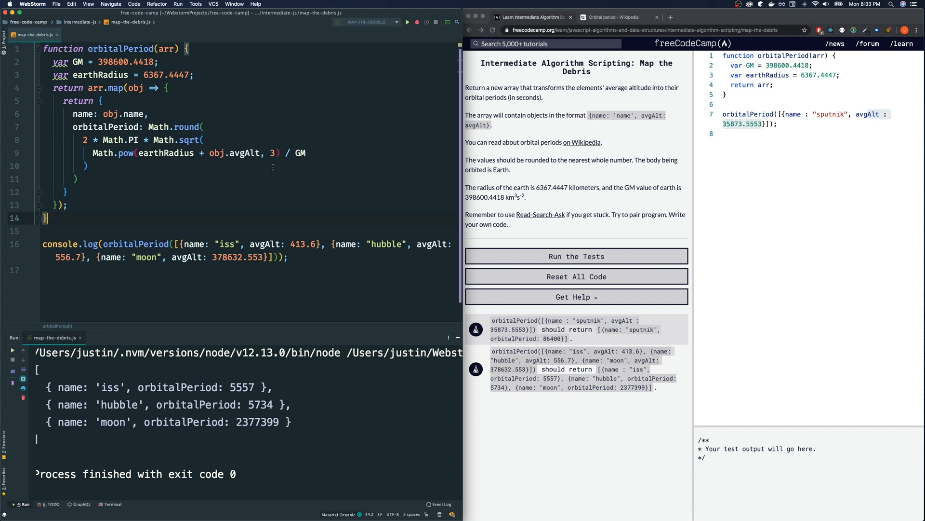
pyautogui.moveTo(105, 126)
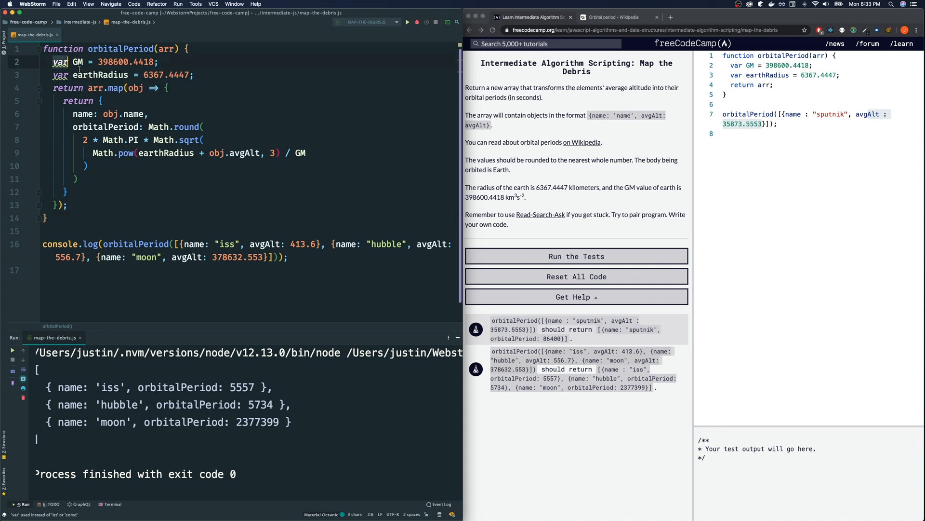
# - Declare GM and earthRadius as top-level consts and rewrite orbitalPeriod as a const arrow function
pyautogui.write('const')
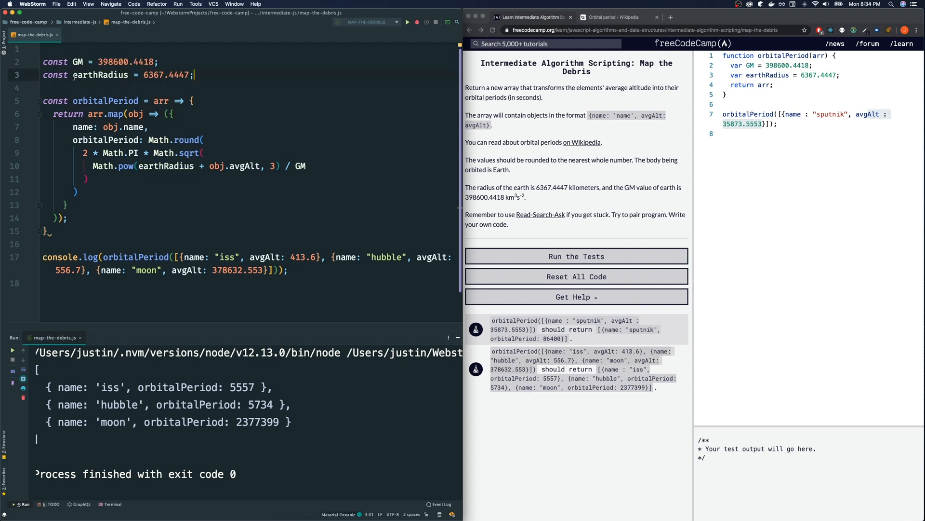
# - Drop the return braces so orbitalPeriod directly returns arr.map, then reformat the code
pyautogui.press('Backspace')
pyautogui.write(')')
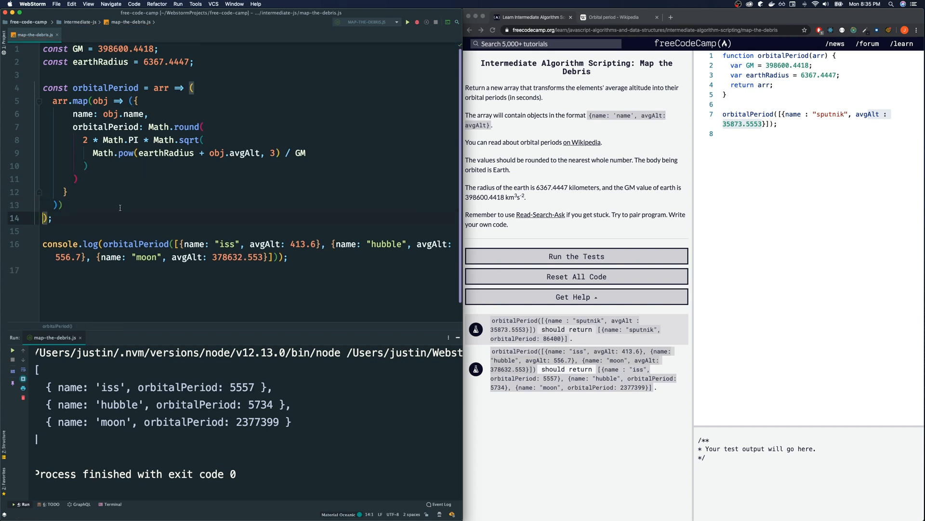
pyautogui.click(187, 87)
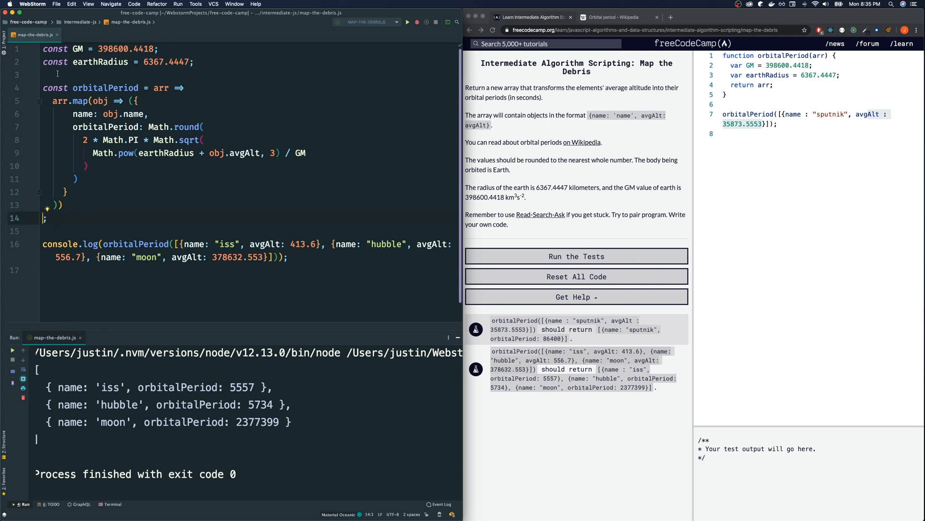
pyautogui.moveTo(52, 101); pyautogui.dragTo(63, 205)
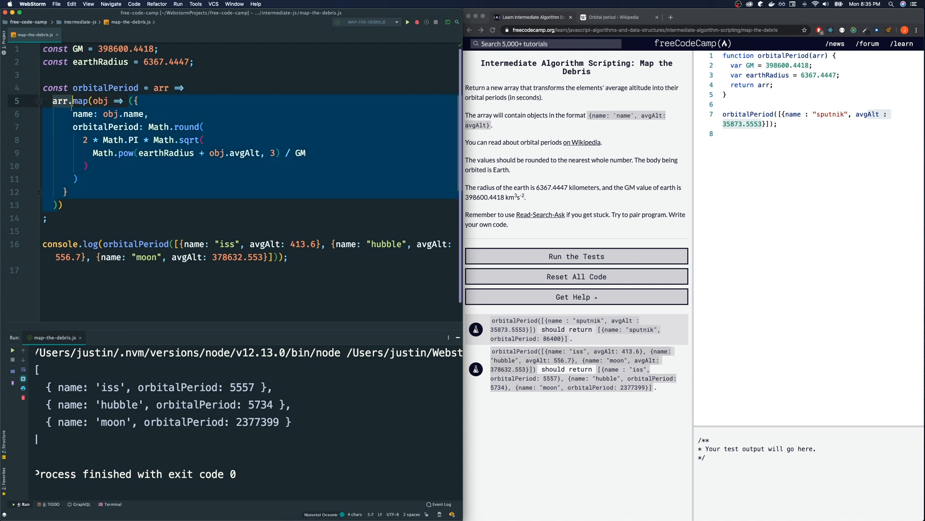
pyautogui.press('backspace')
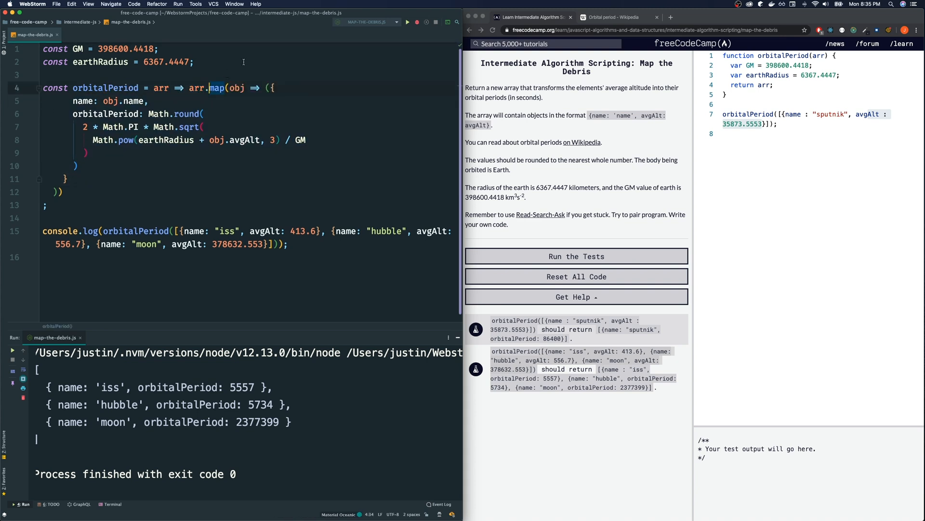
pyautogui.press('Enter')
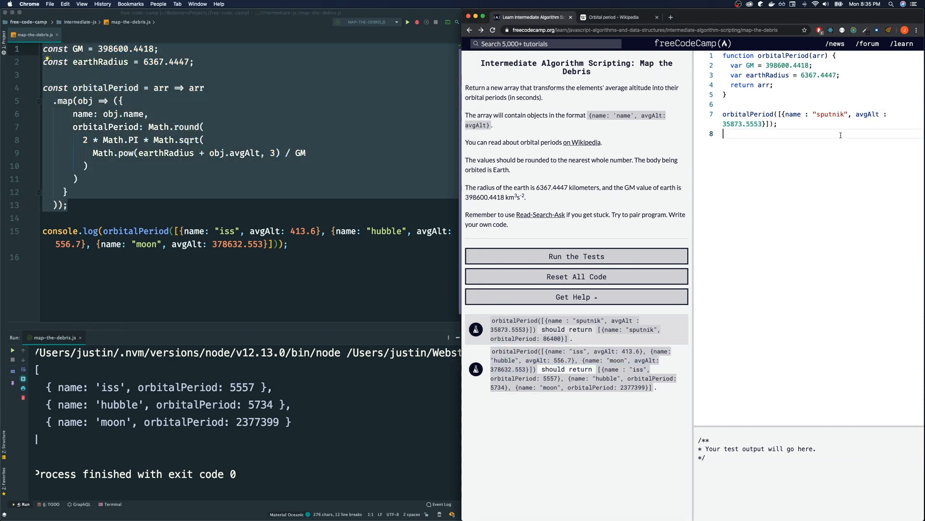
# - Run the pasted Map the Debris solution and submit the passed challenge
pyautogui.click(576, 256)
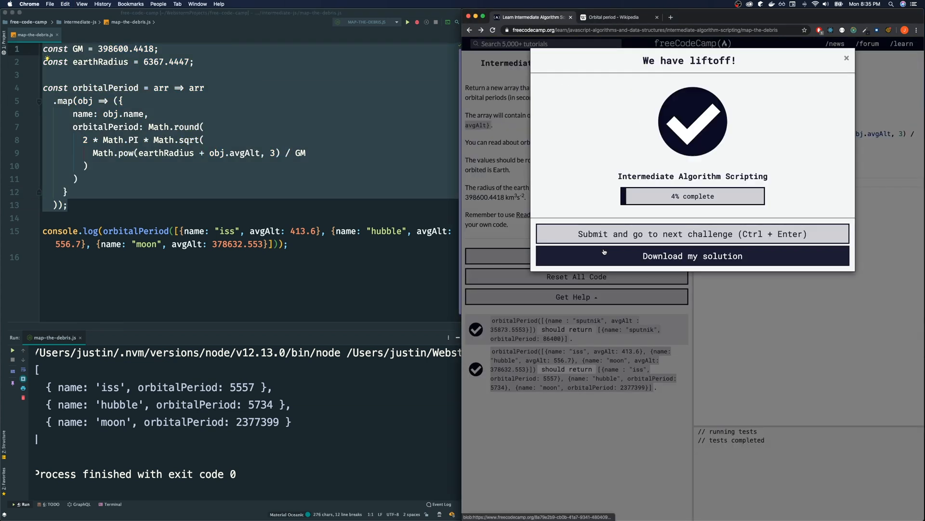
pyautogui.click(846, 58)
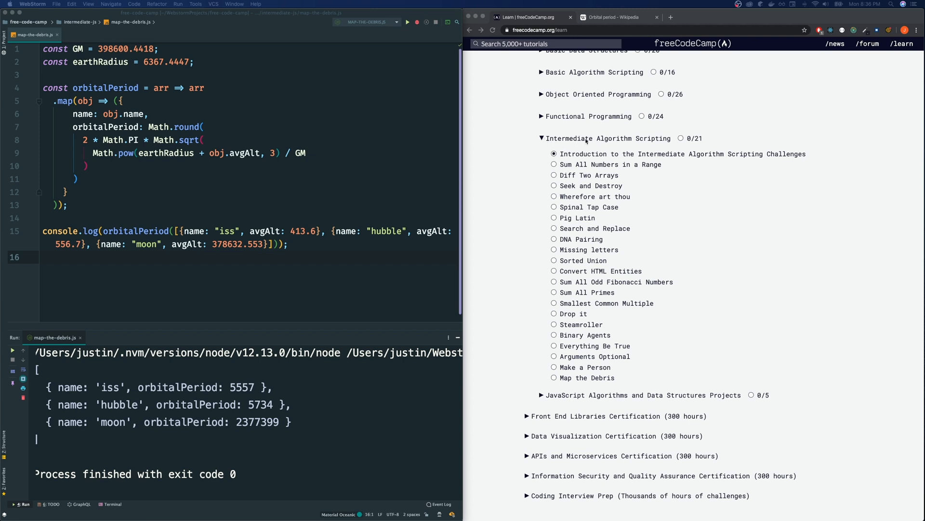
pyautogui.moveTo(589, 352)
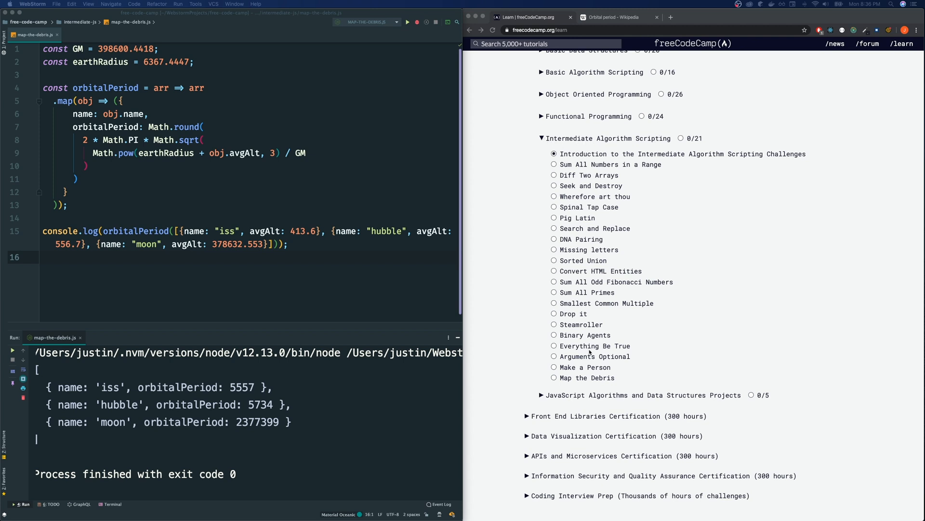
pyautogui.moveTo(538, 399)
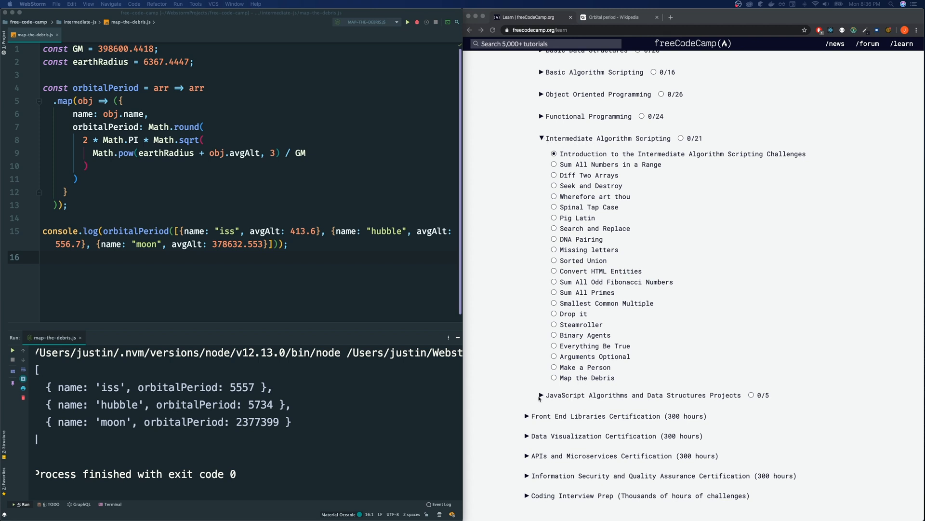
# - Expand the JavaScript Algorithms and Data Structures Projects and Certification sections and scroll through them
pyautogui.click(527, 395)
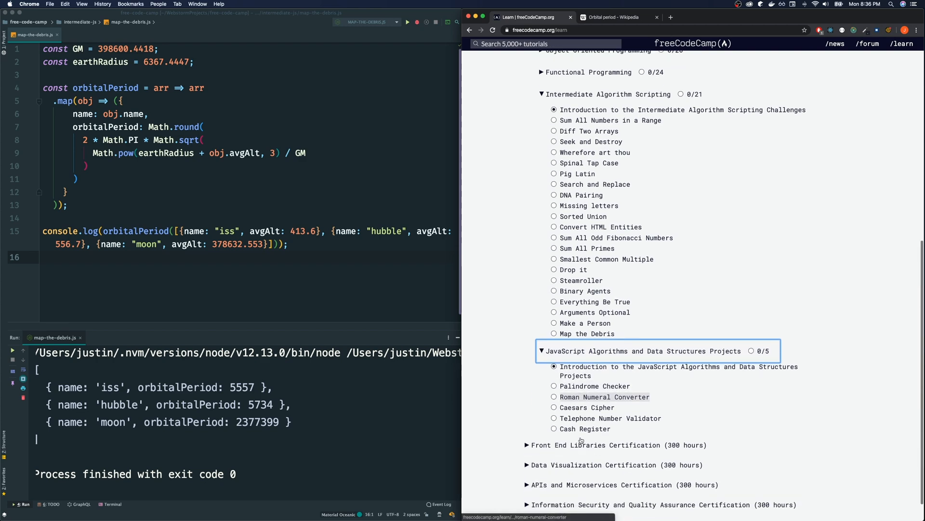
pyautogui.scroll(-3)
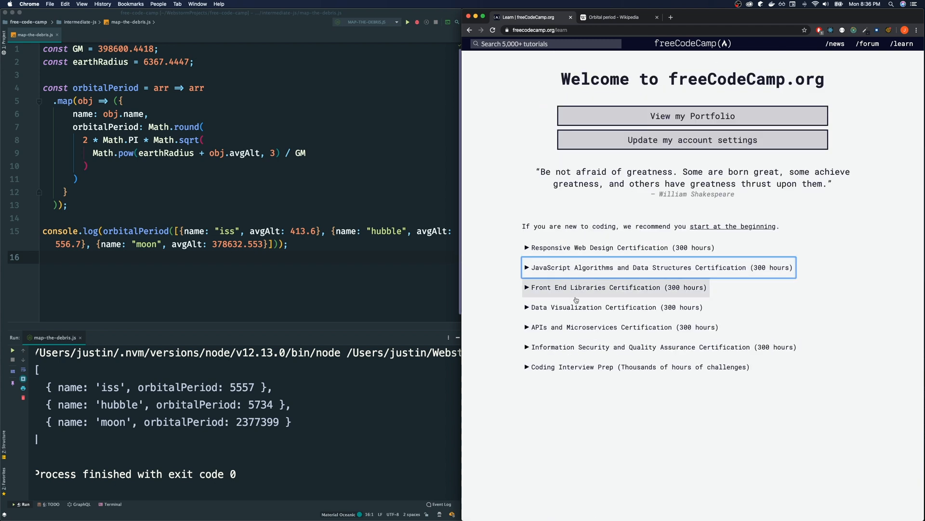
pyautogui.moveTo(601, 346)
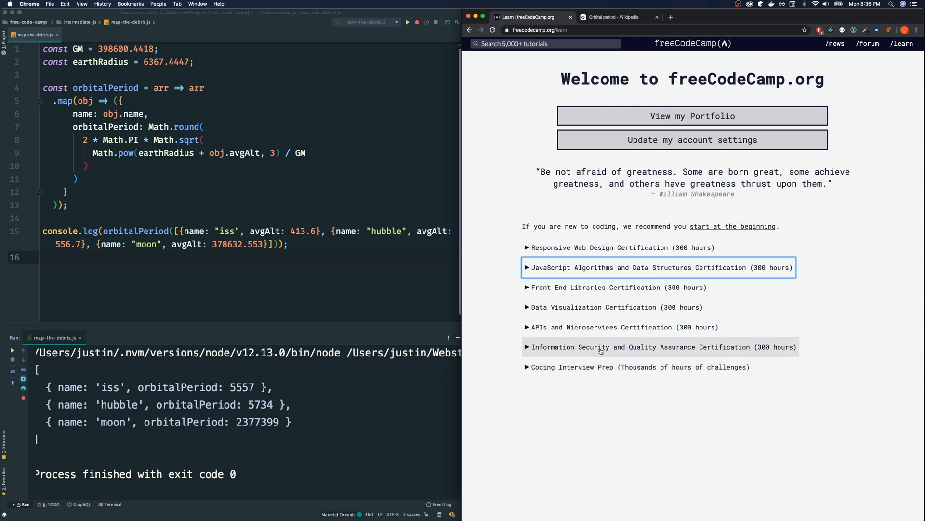
pyautogui.moveTo(621, 272)
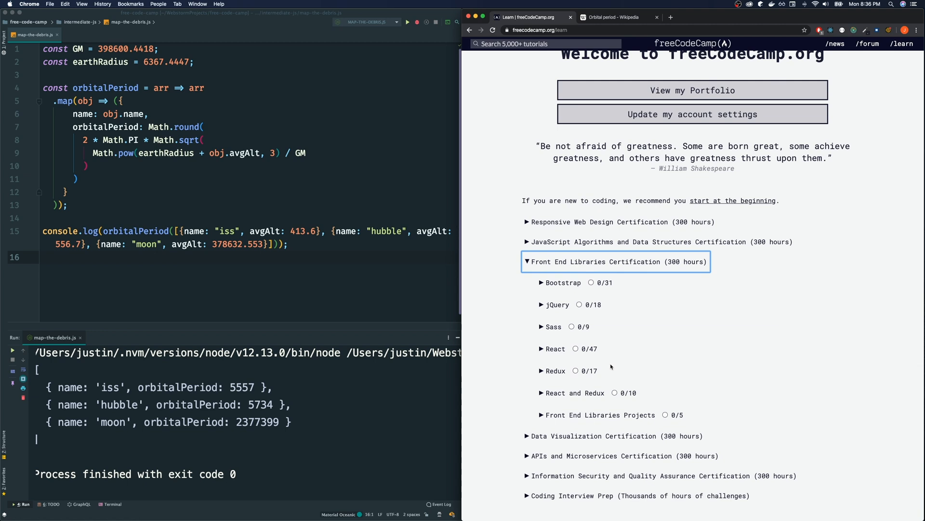
pyautogui.moveTo(593, 348)
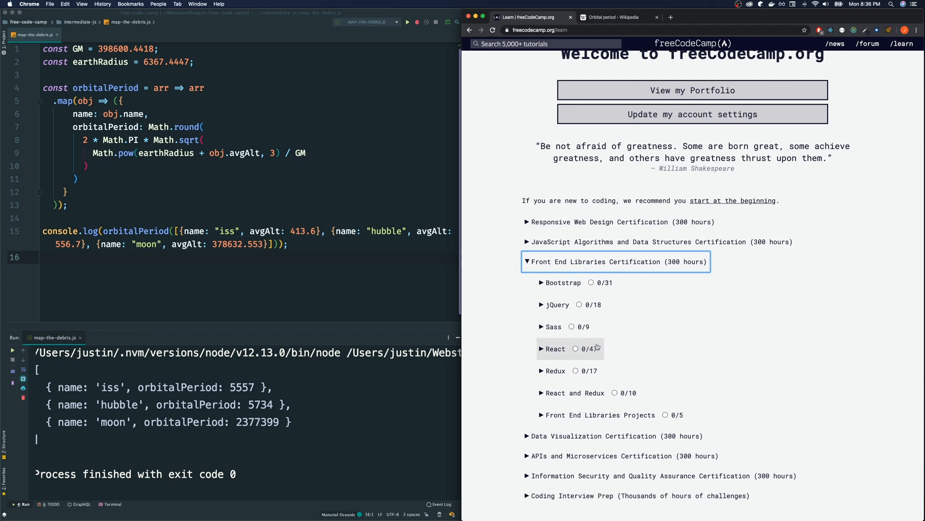
pyautogui.click(659, 241)
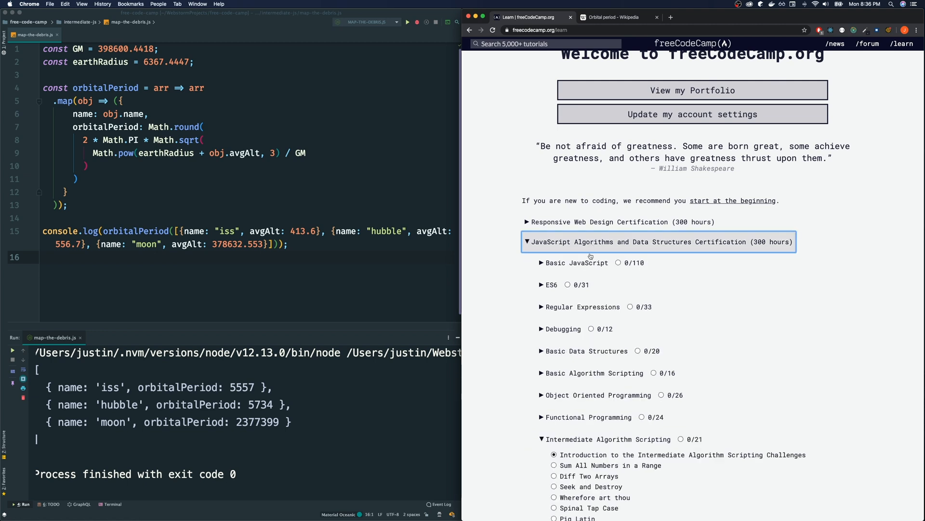
pyautogui.scroll(-3)
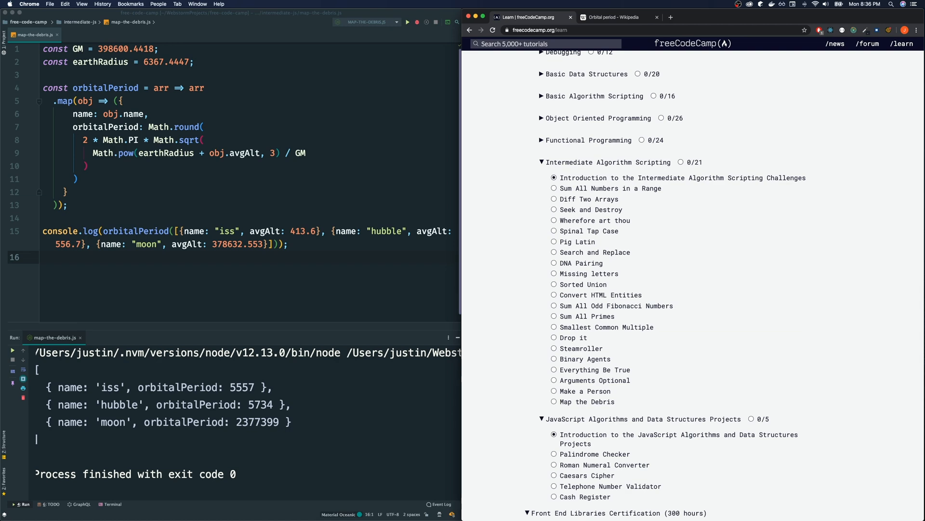
pyautogui.moveTo(589, 497)
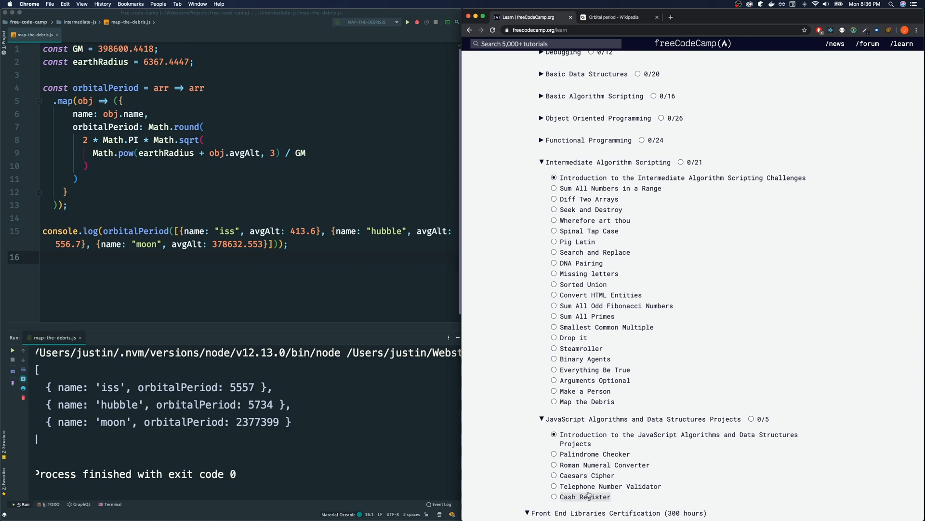